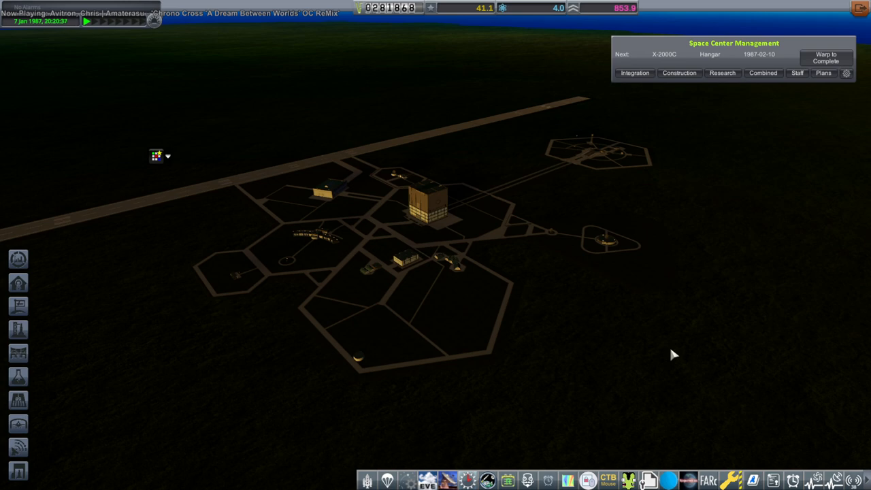
mouse_move(672, 365)
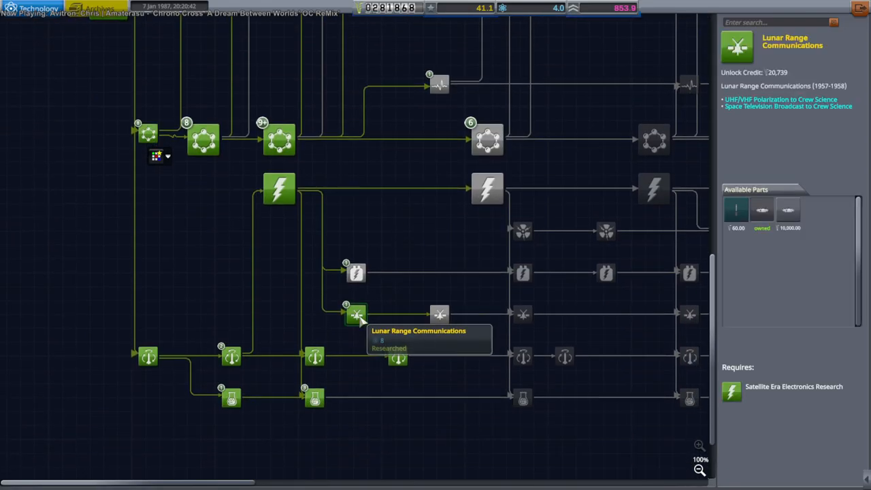
mouse_move(420, 291)
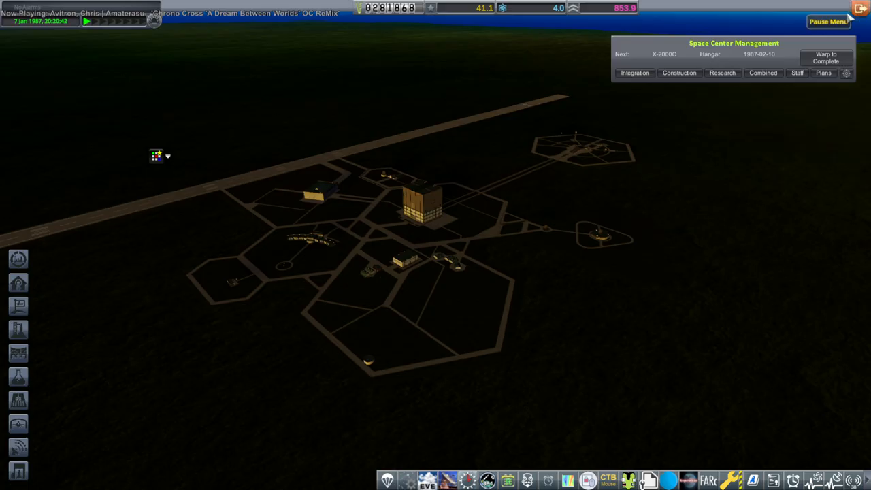
Browse Mission Control and Tracking Station details, then view Digital Communications (8 science) in the tech tree
click(388, 179)
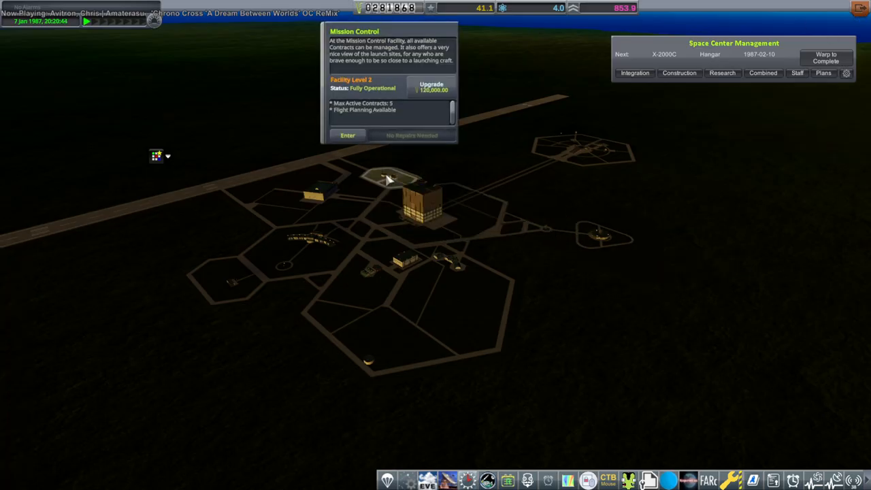
mouse_move(596, 235)
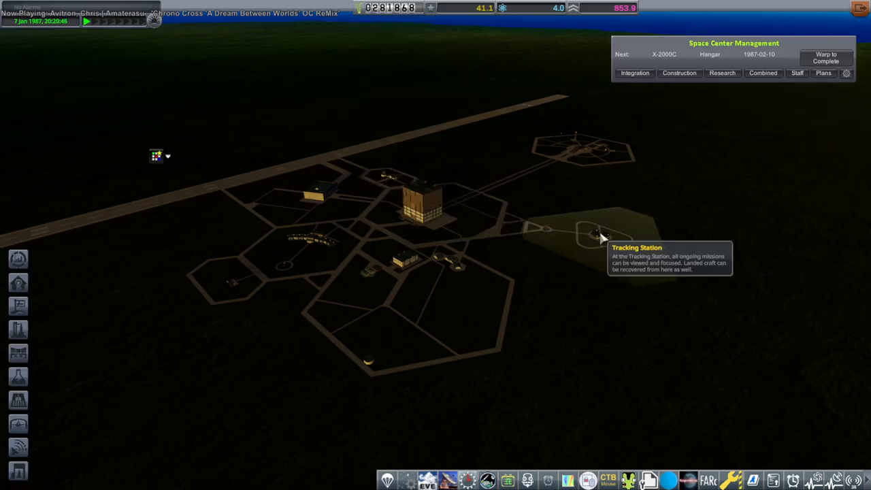
click(599, 235)
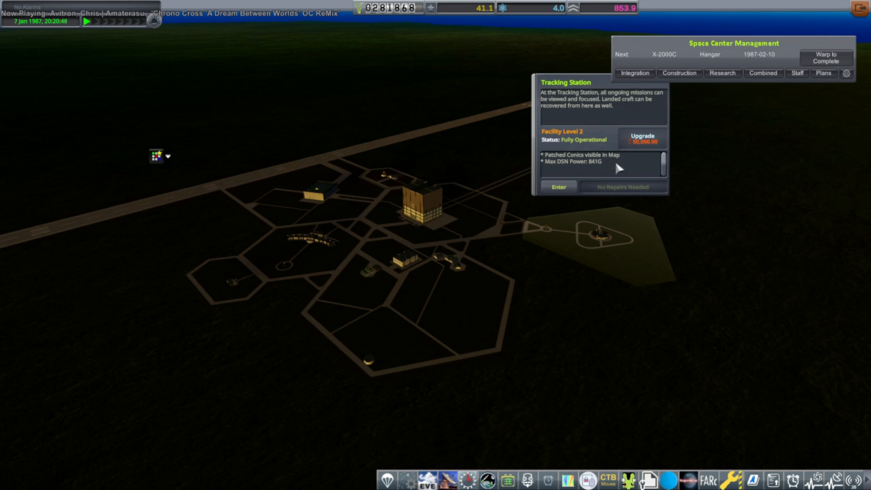
mouse_move(607, 170)
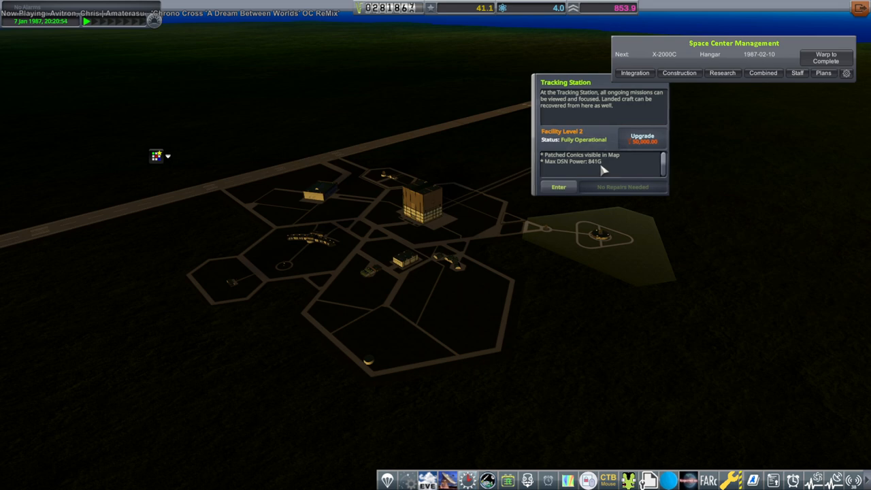
mouse_move(642, 139)
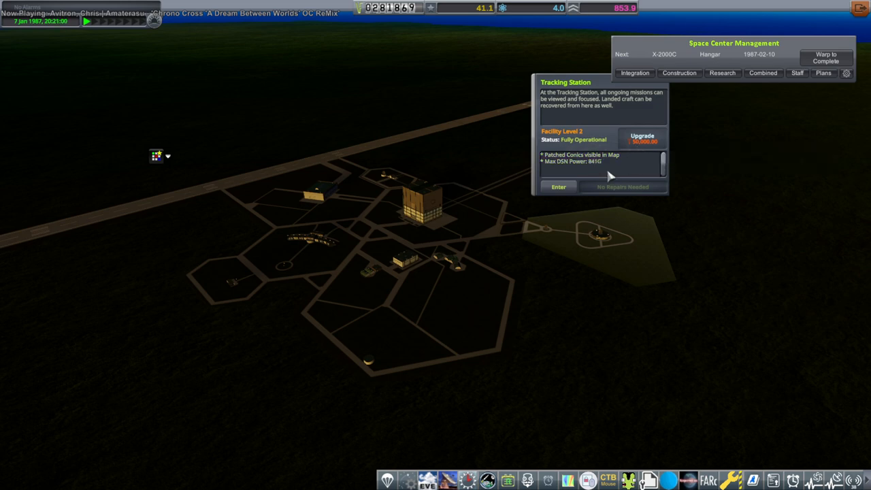
mouse_move(595, 171)
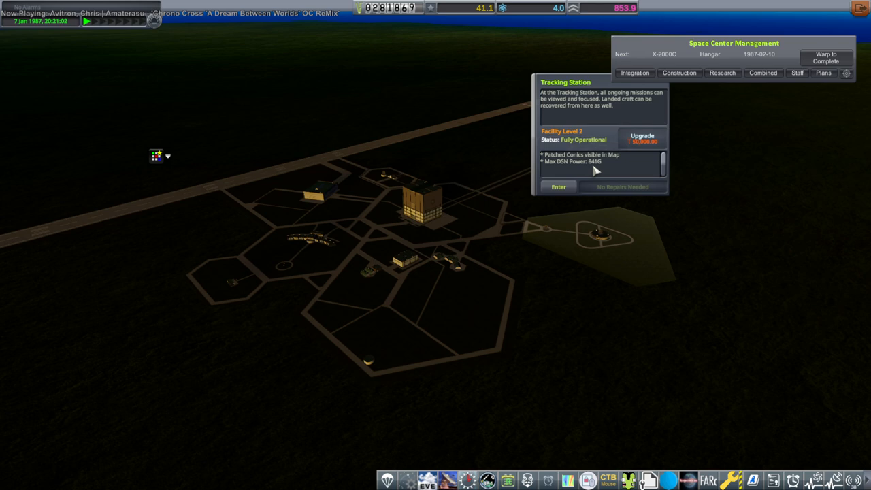
mouse_move(628, 147)
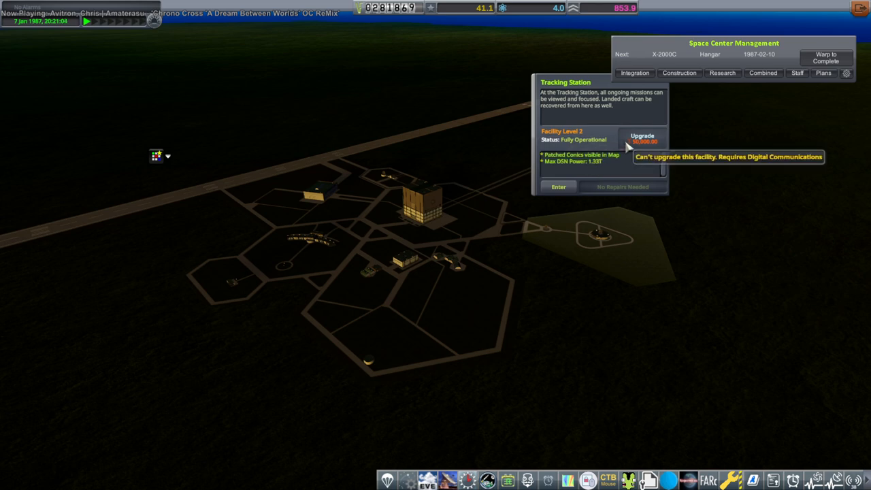
click(633, 294)
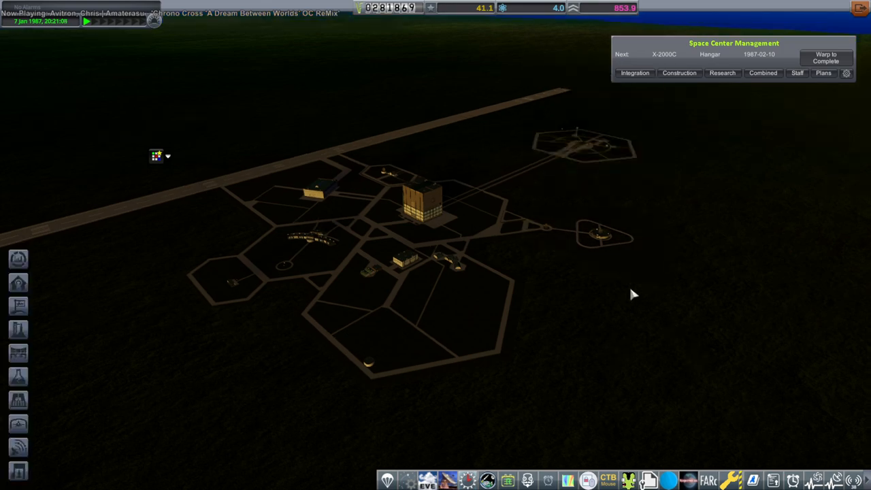
click(722, 73)
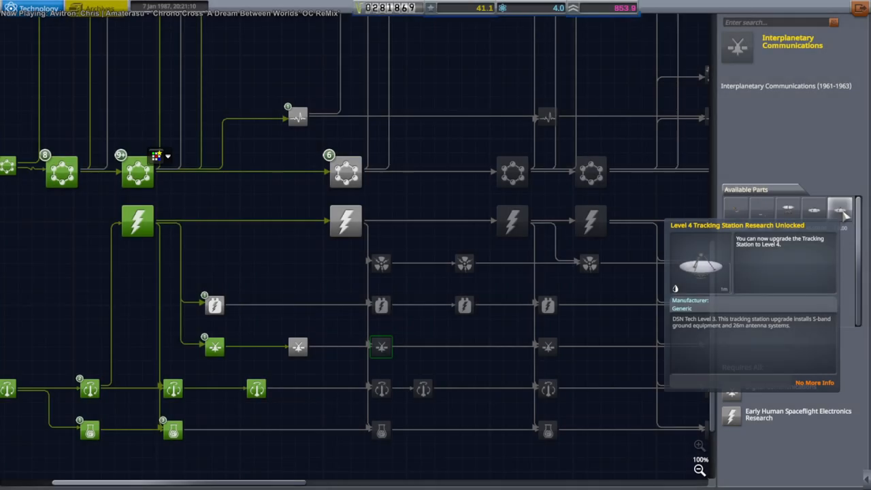
click(299, 347)
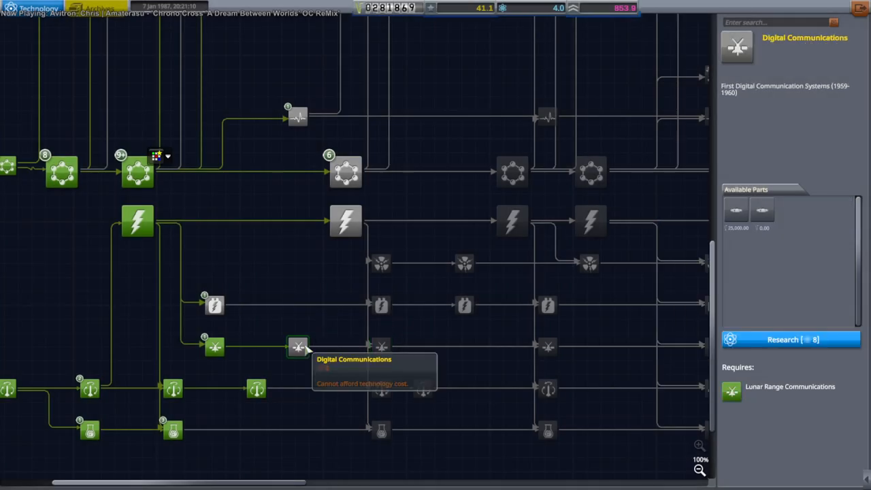
mouse_move(476, 139)
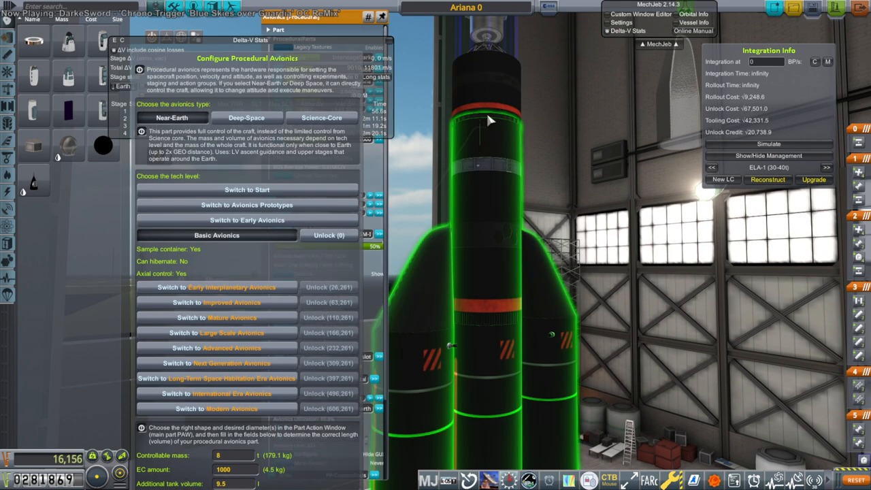
mouse_move(401, 226)
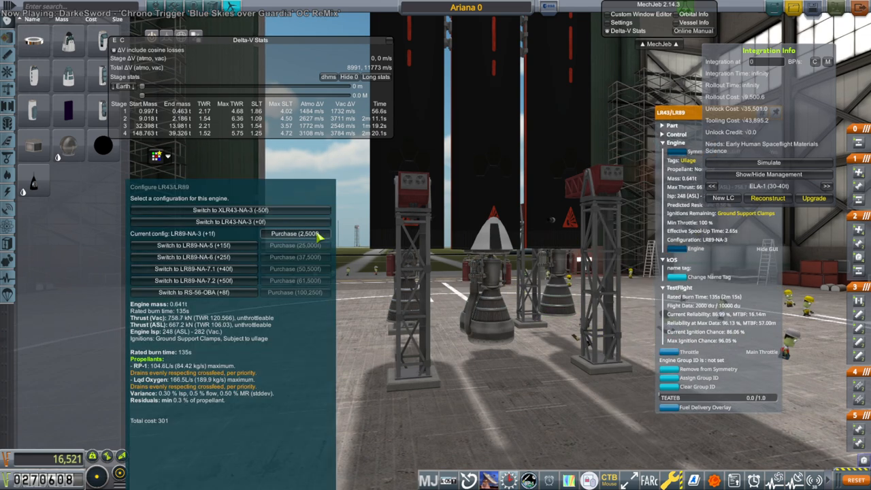
Purchase the LR89-NA-3 engine configuration, leaving funds at 268,108
click(295, 233)
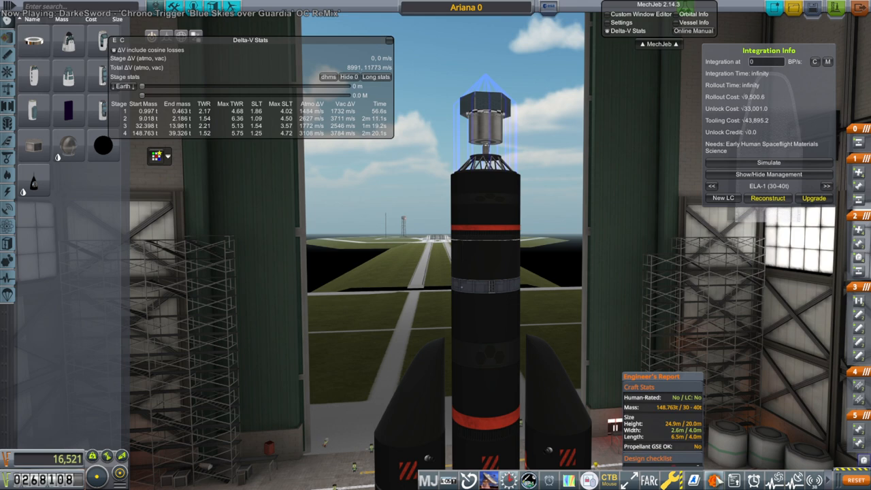
Set the probe core's procedural avionics to Deep-Space, 1 t controllable mass, 12000 EC
click(827, 186)
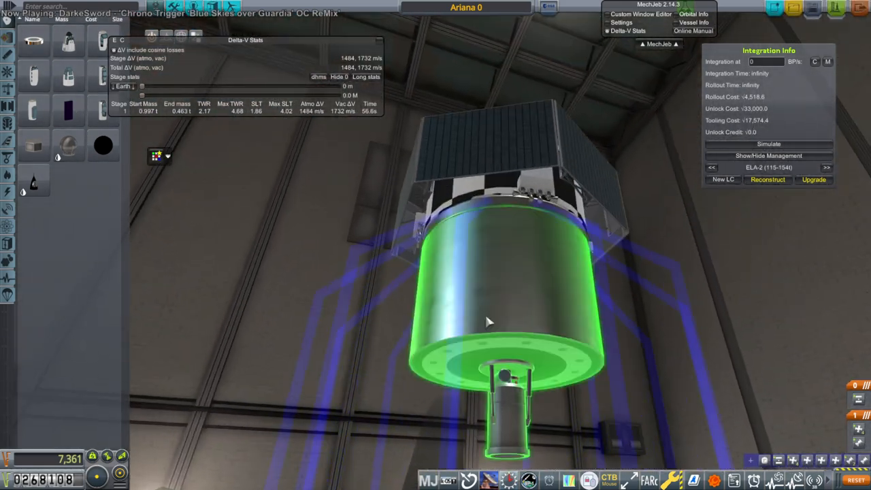
click(504, 299)
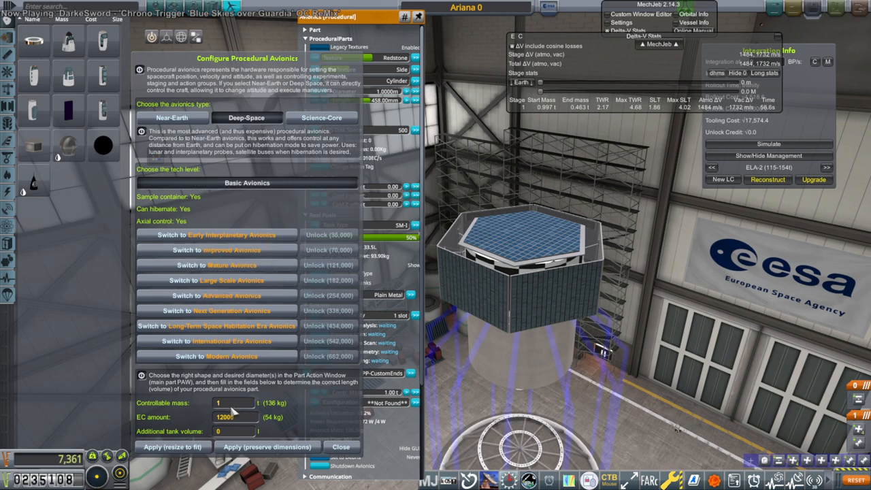
mouse_move(644, 441)
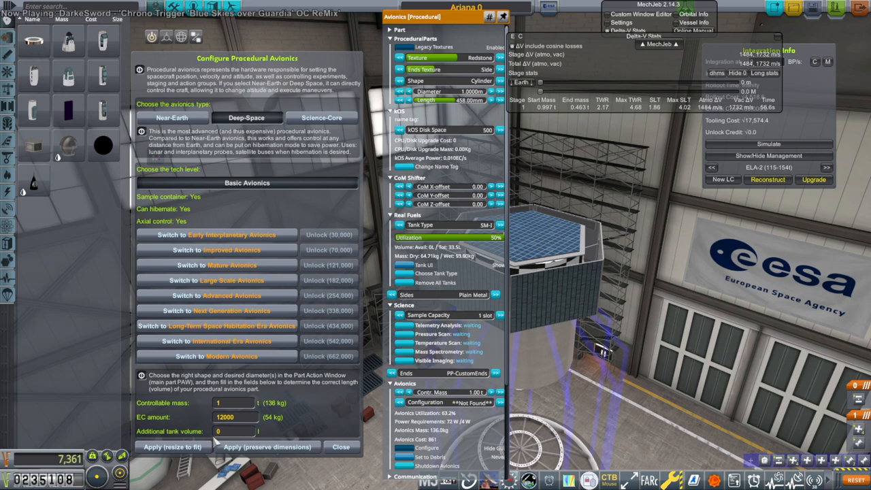
scroll(down, 3)
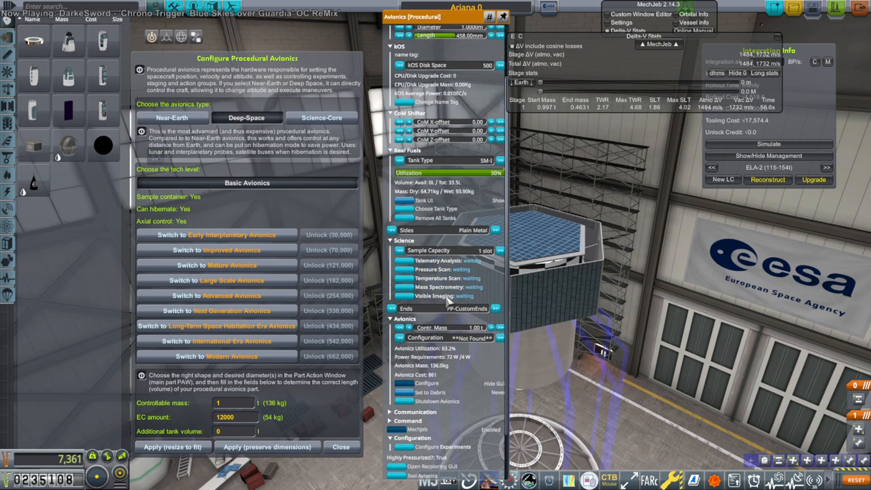
scroll(down, 3)
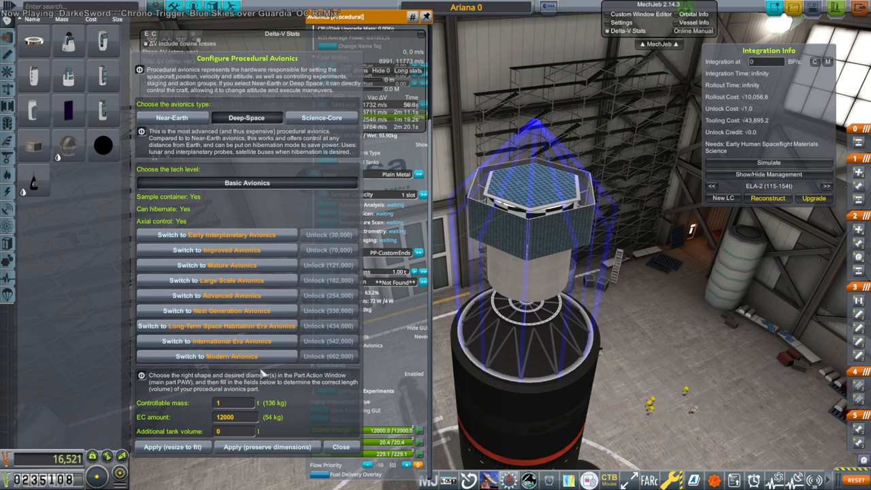
mouse_move(247, 182)
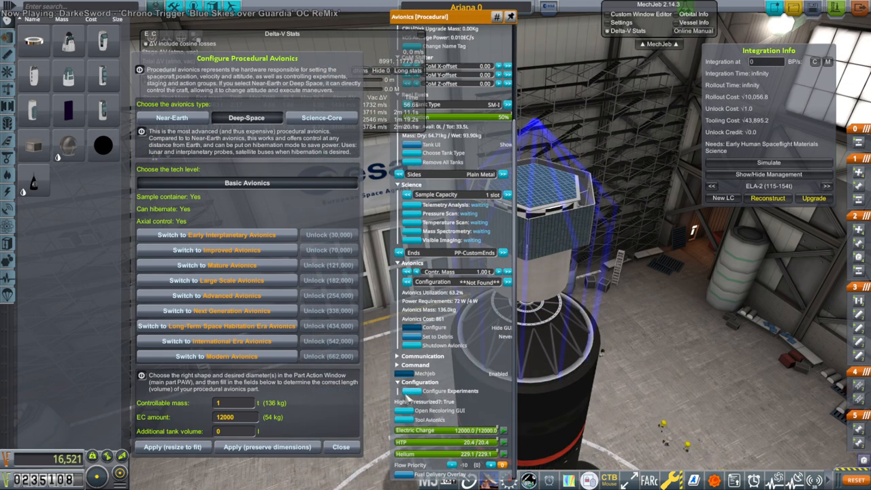
click(423, 356)
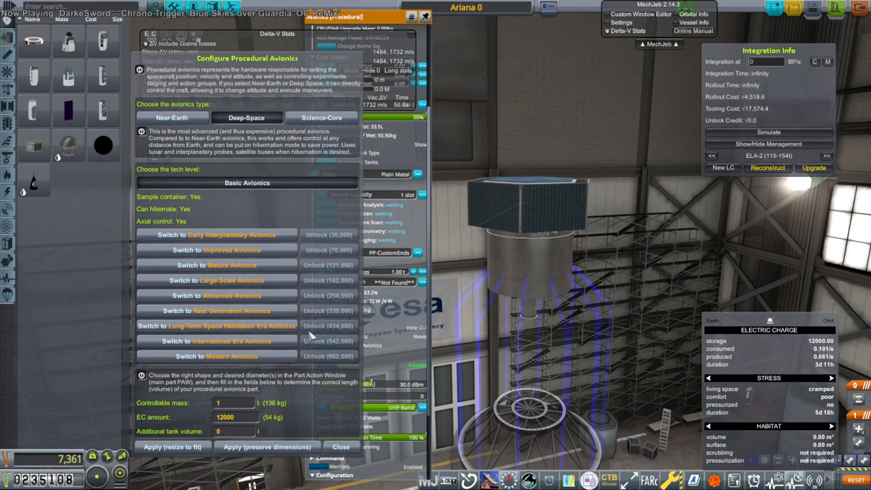
mouse_move(531, 187)
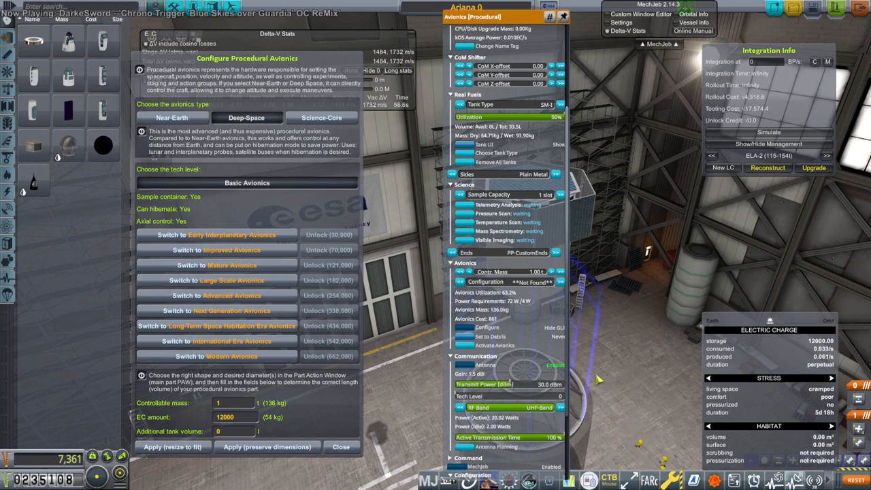
click(488, 345)
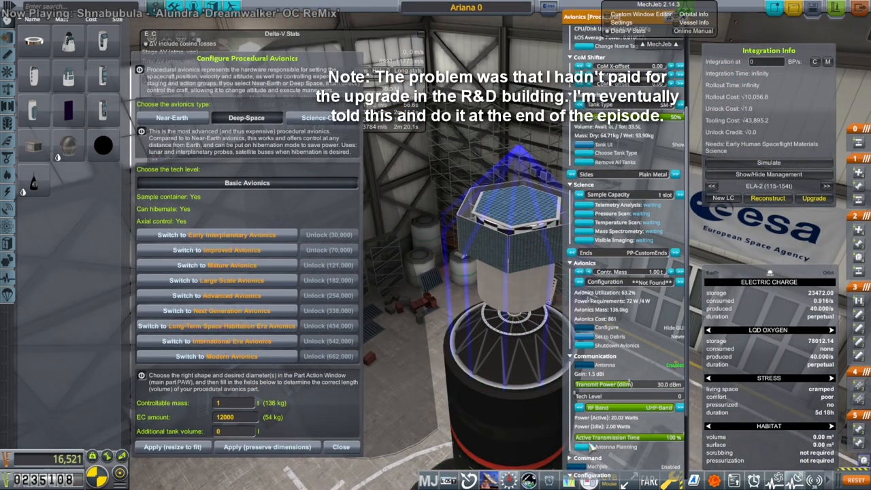
Plan Ariana 0's UHF link to Madrid DSN at 120 and 150 Mm Moon distances
click(611, 446)
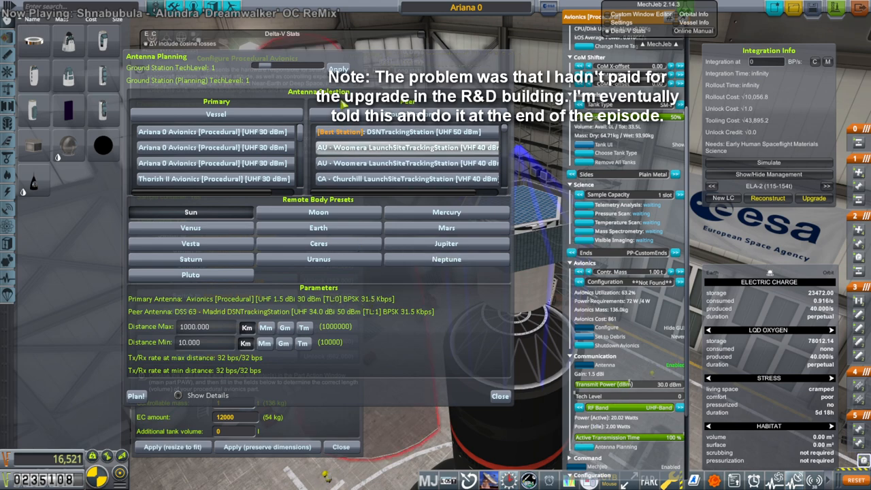
mouse_move(262, 72)
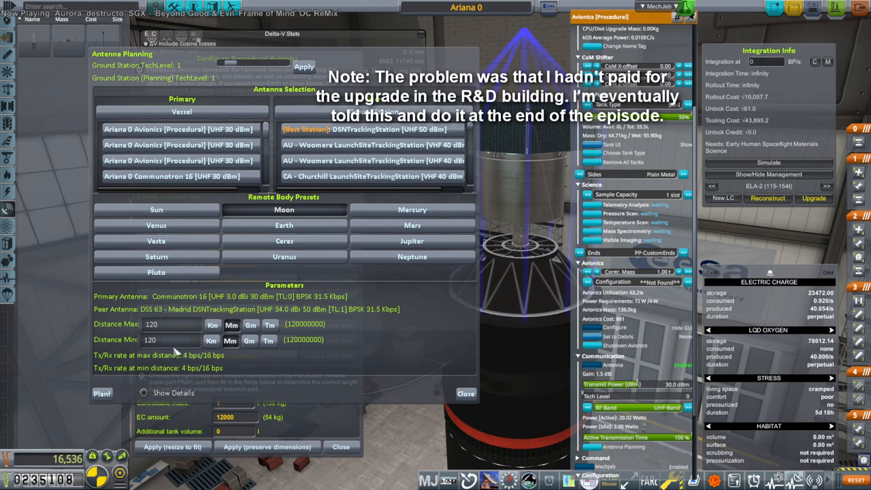
mouse_move(179, 347)
text(150)
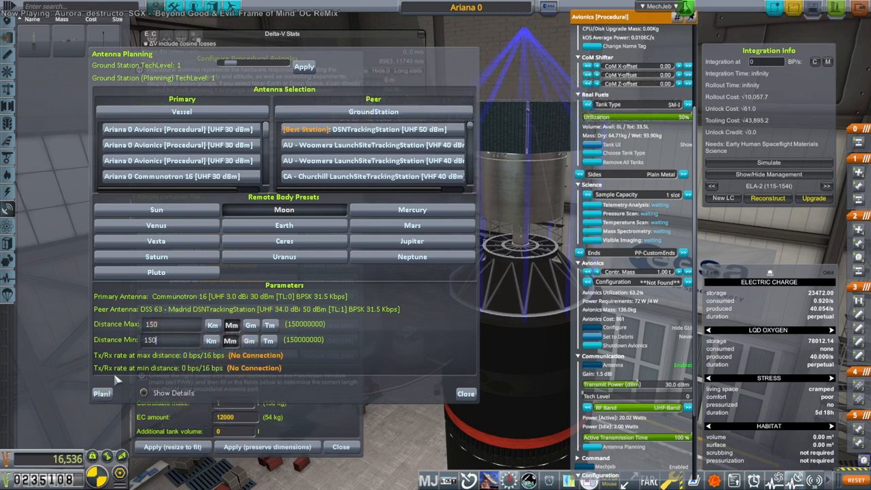
mouse_move(163, 344)
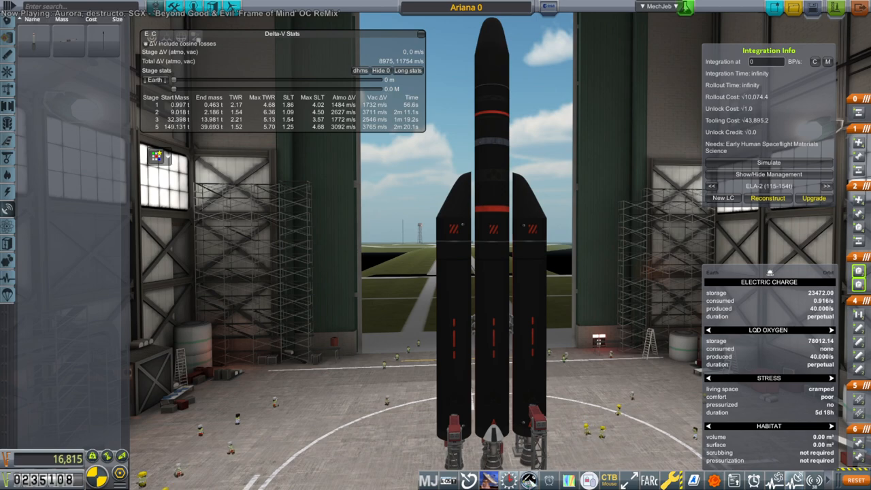
Review the RP-1 tooling overview listing Ariana 0's five untooled parts
click(302, 137)
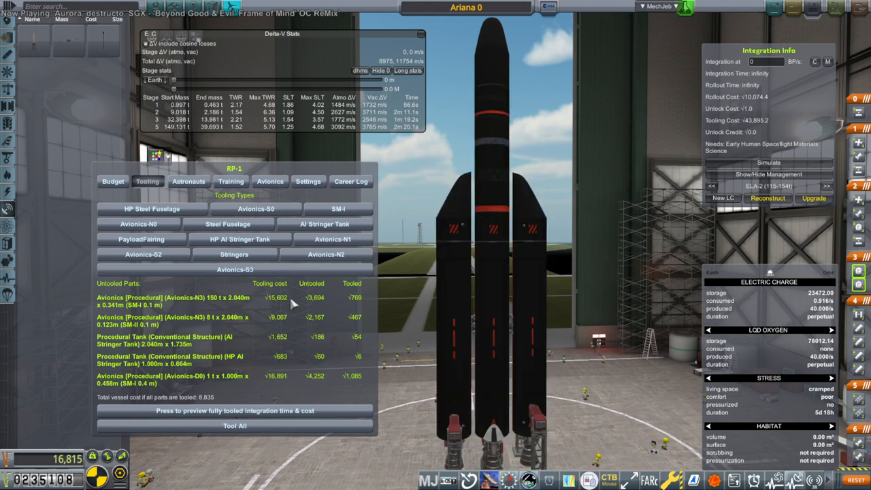
mouse_move(294, 370)
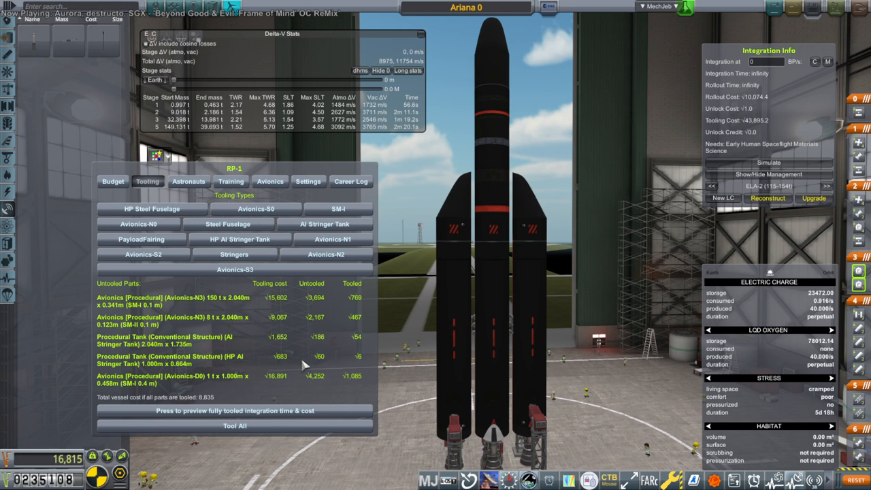
mouse_move(274, 396)
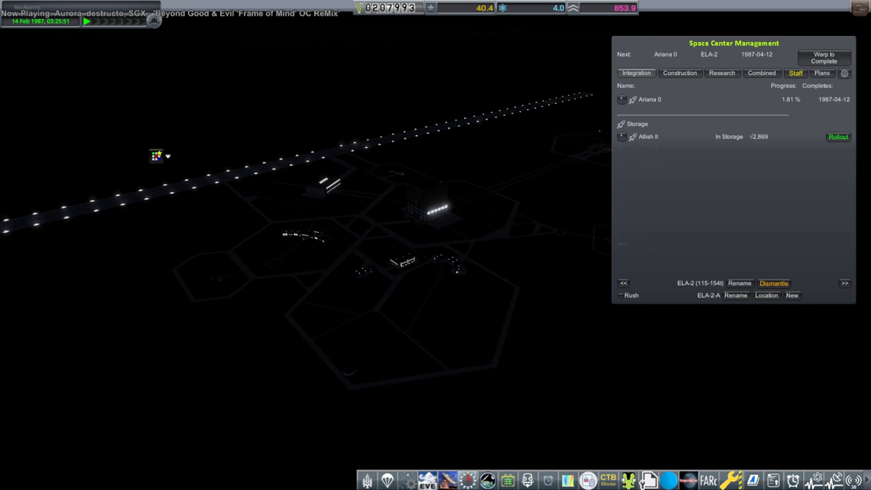
Hire engineers in the Staff window, bringing the total to 449 and funds to 200,461
click(624, 282)
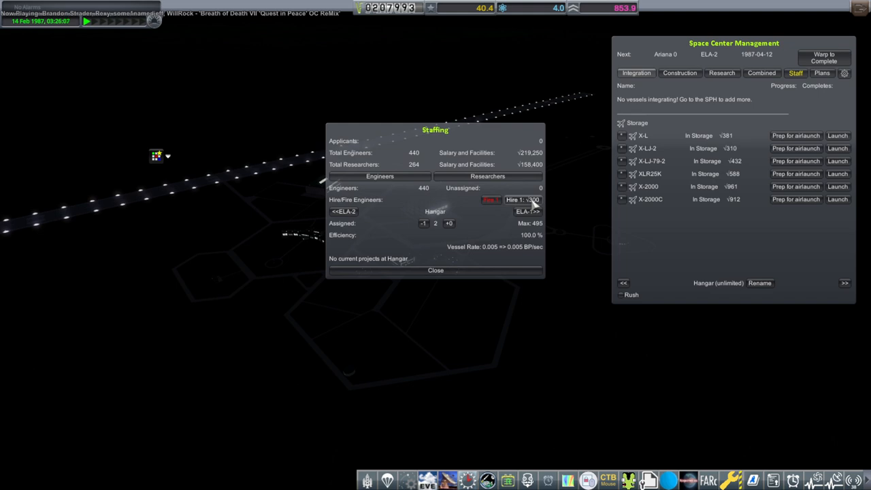
click(516, 199)
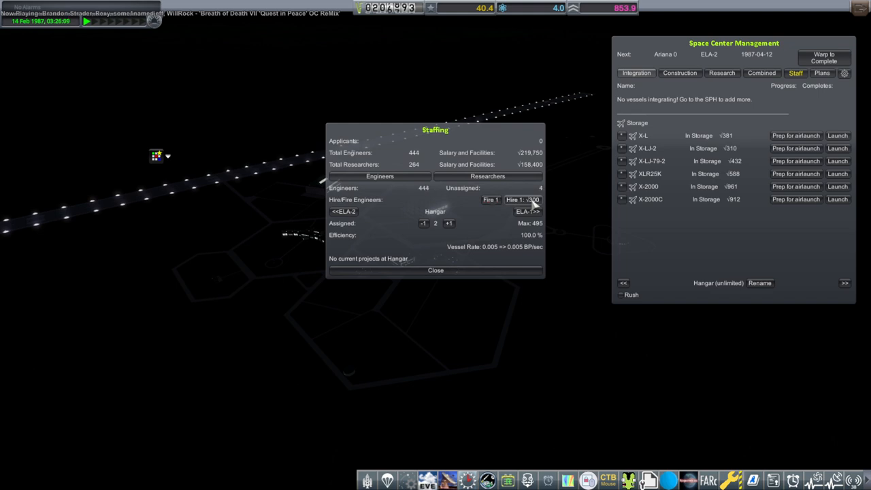
click(515, 200)
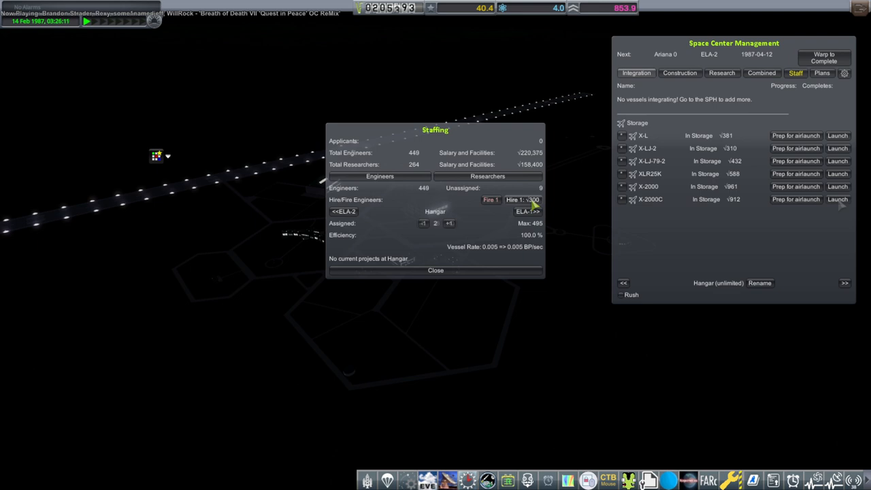
click(436, 270)
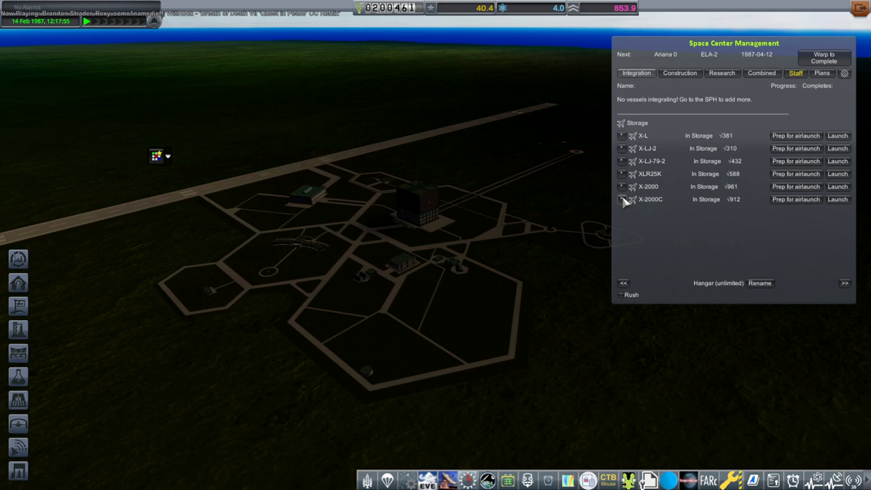
Launch the stored small jet aircraft from hangar storage onto the runway
click(837, 199)
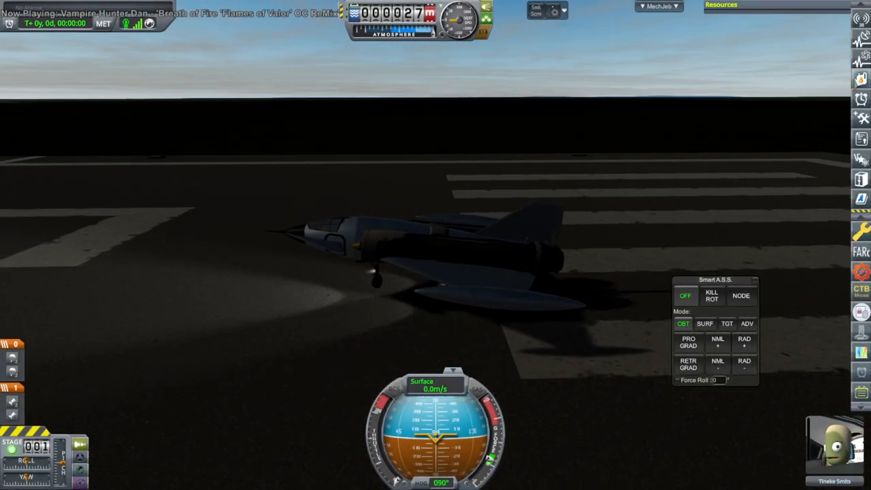
click(721, 5)
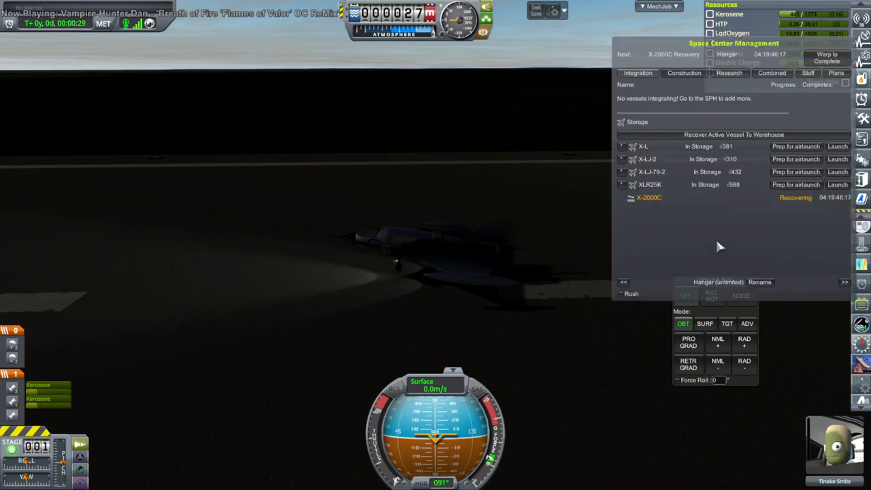
mouse_move(733, 184)
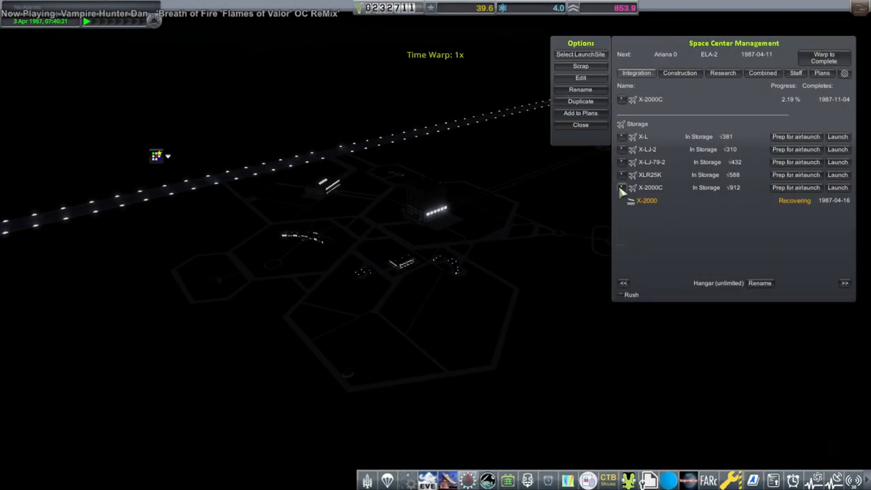
Scrap the stored plane from KCT Storage, confirming in the Scrap Vessel dialog
click(580, 66)
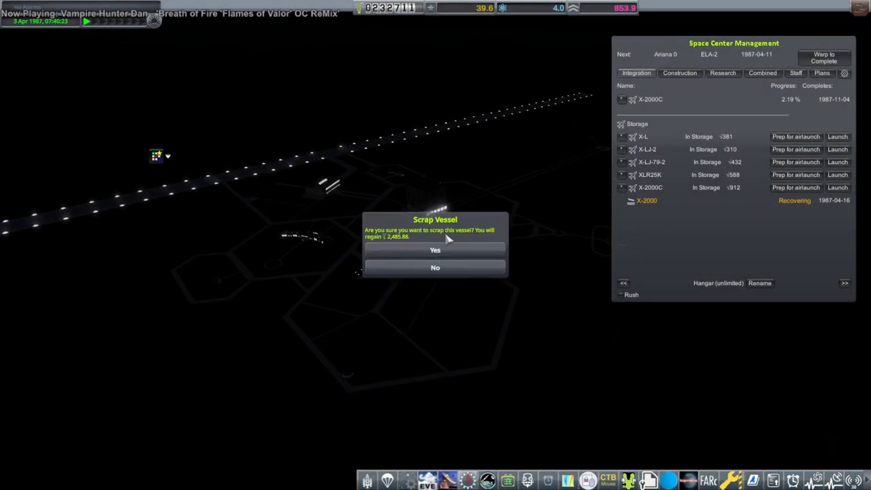
click(435, 250)
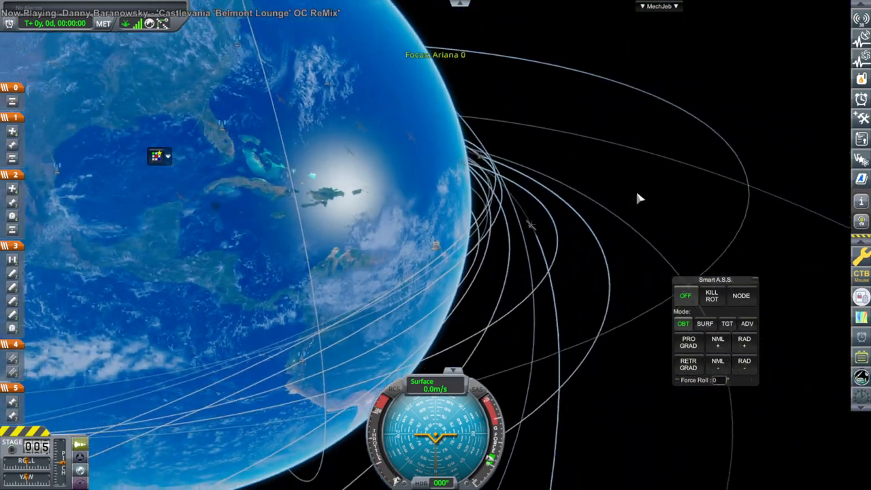
Scroll the view around Ariana 0 on the launch pad
scroll(down, 3)
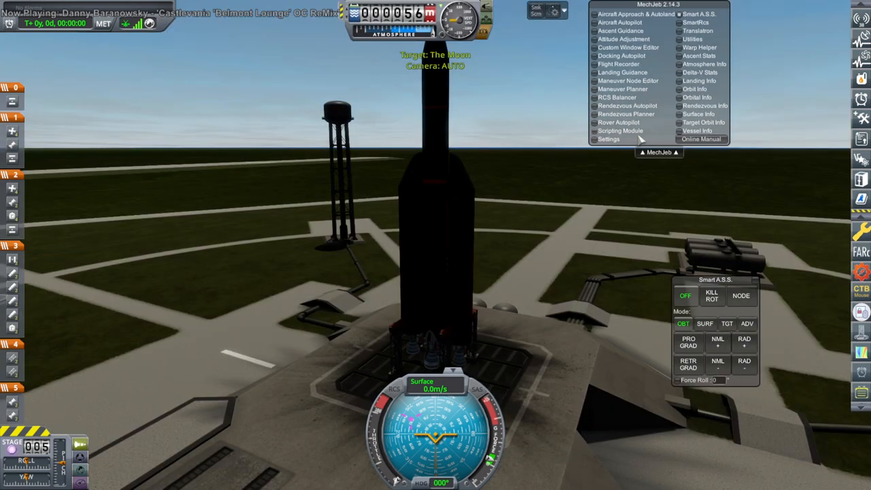
Enable MechJeb Rendezvous Info for the Moon target and edit it in the Custom Window Editor
click(704, 105)
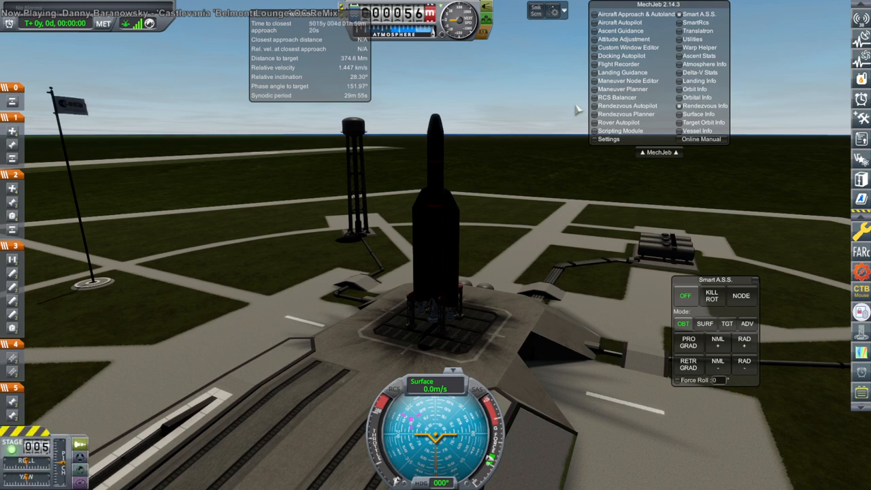
click(628, 47)
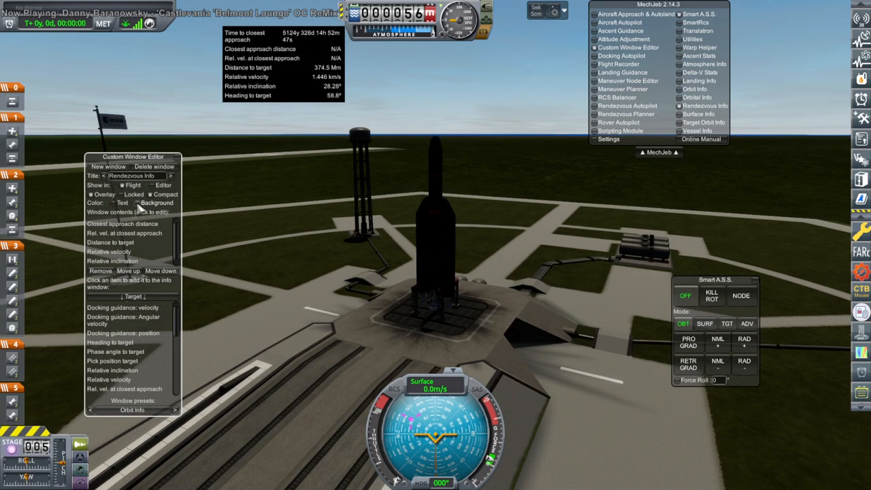
click(158, 203)
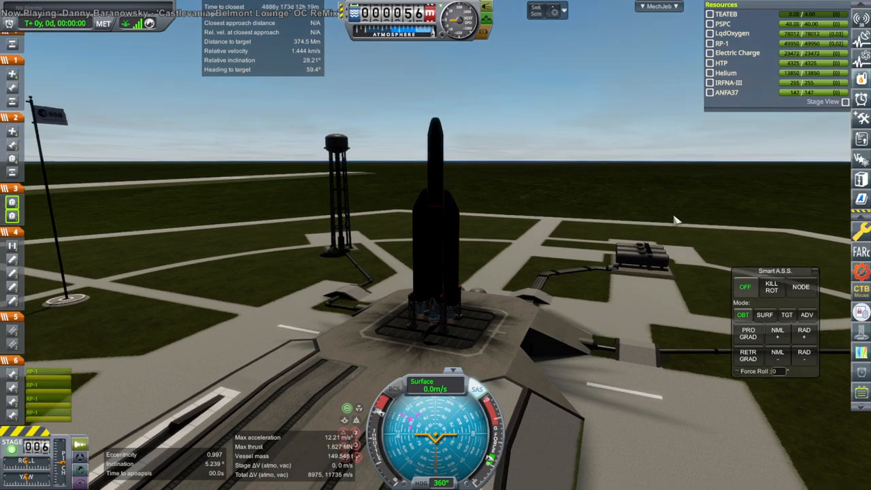
Launch Ariana 0 and set its ascent attitude in MechJeb Smart A.S.S
key(space)
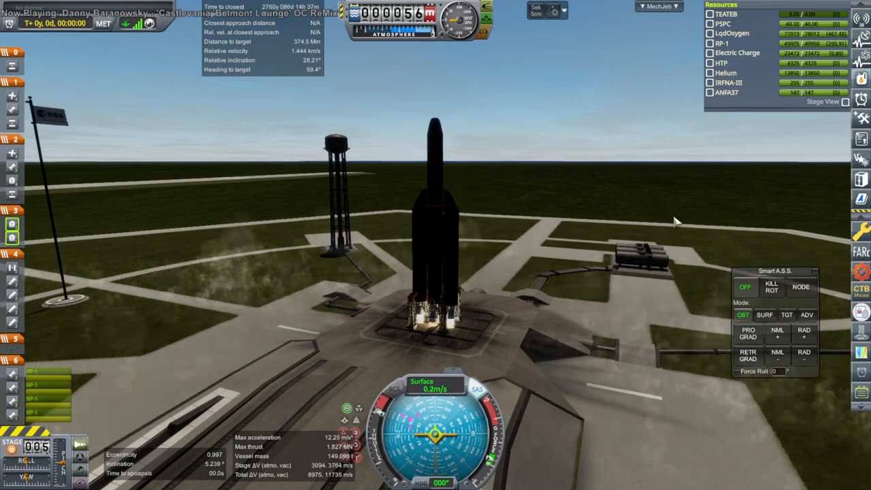
click(764, 314)
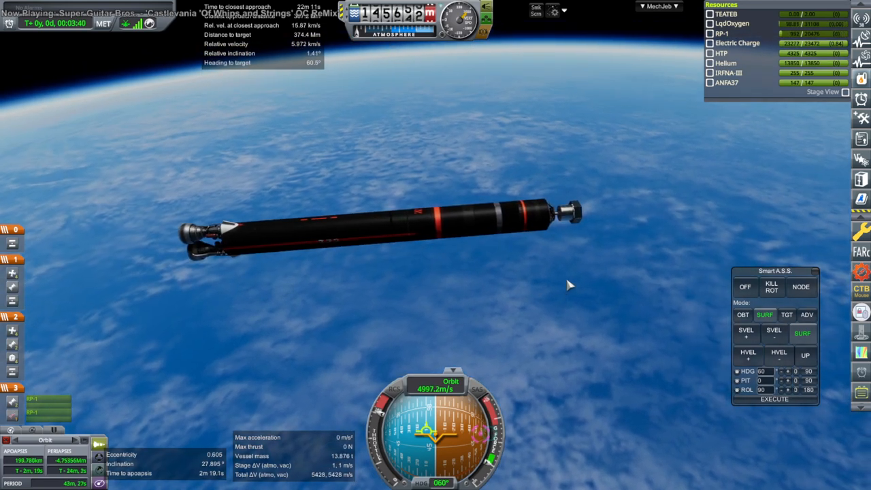
Jettison the spent lower stage and reach a 203 km periapsis orbit
key(space)
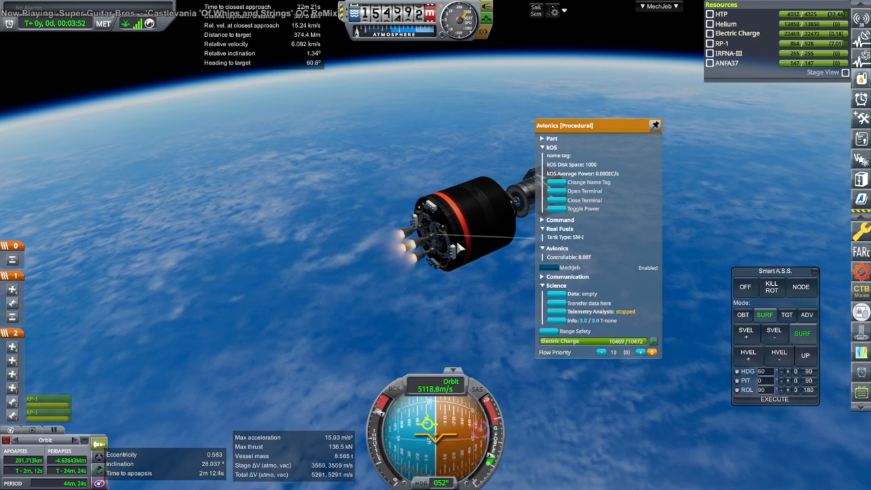
click(655, 126)
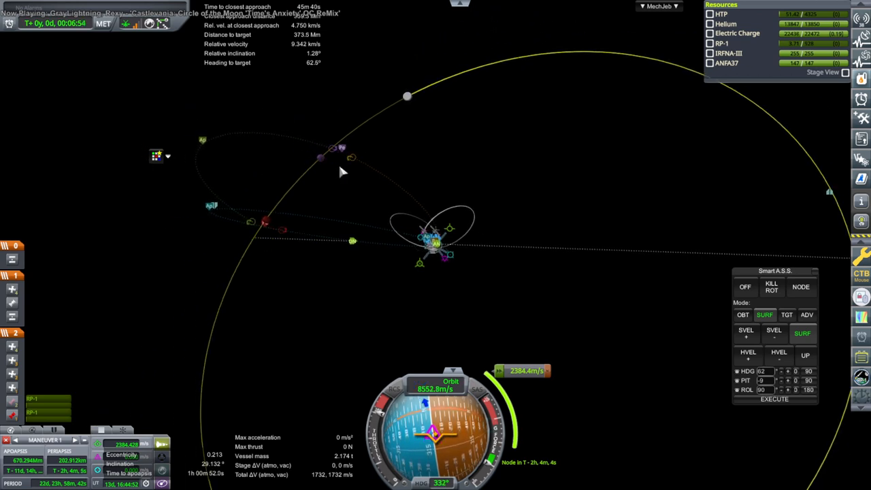
mouse_move(214, 208)
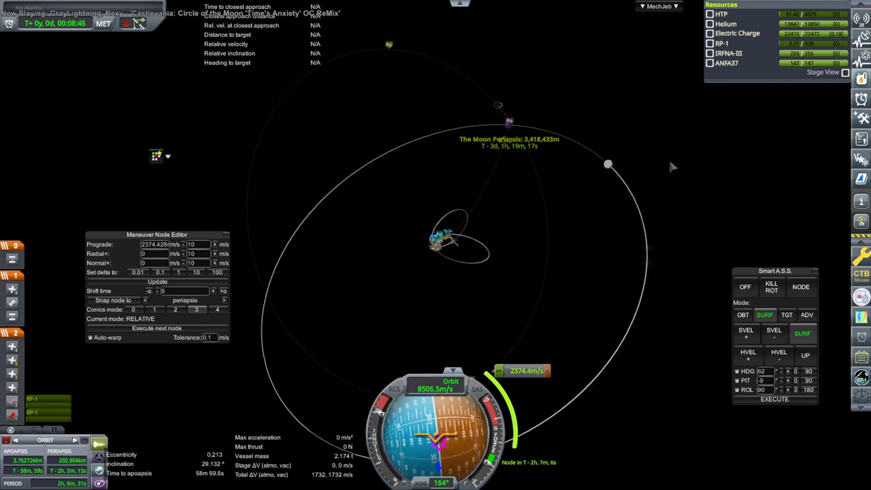
Close MechJeb's Maneuver Node Editor once the Moon transfer node reads 2,374 m/s
click(658, 5)
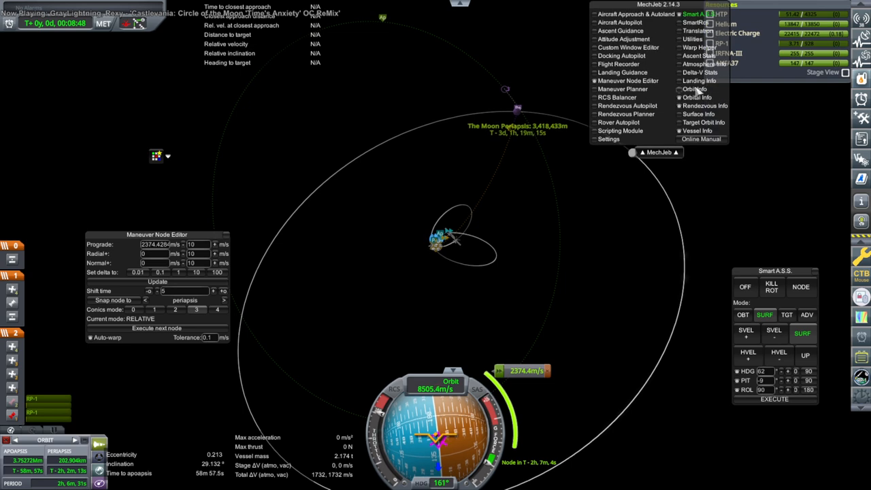
click(699, 72)
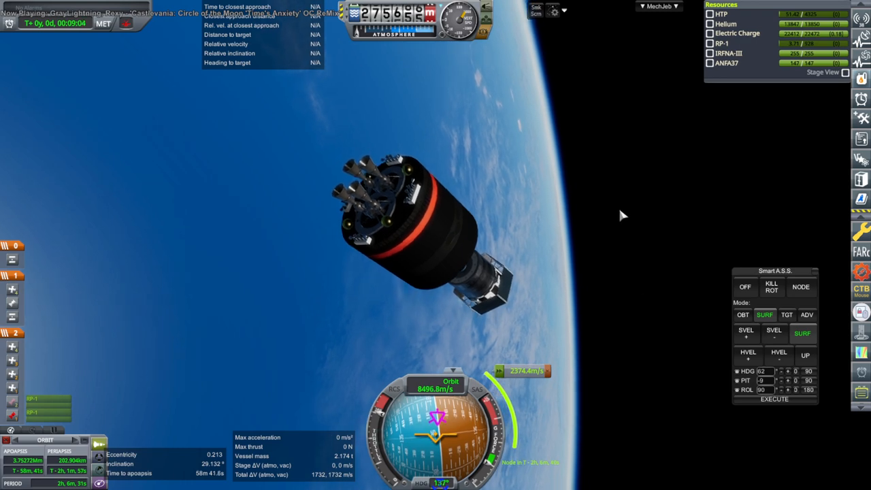
Switch to map view to see the 47.6 Mm by 254 km Earth orbit
key(m)
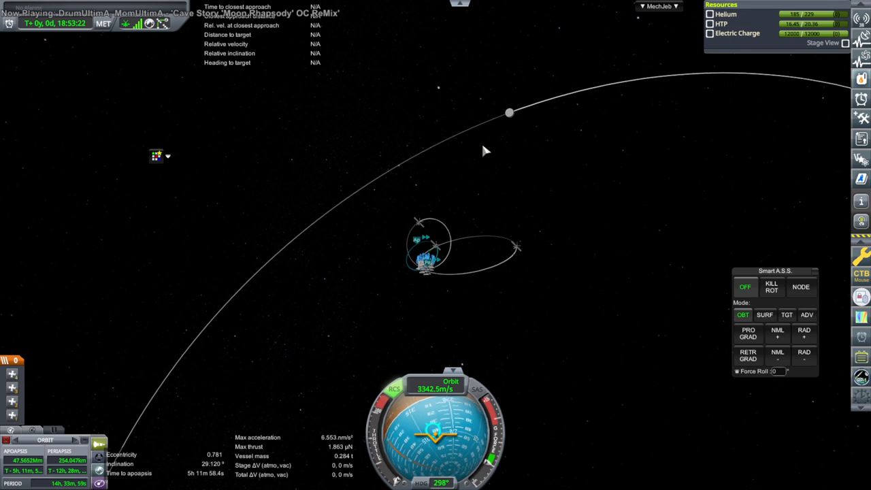
Exit the flight to the Space Center through the pause menu
key(Escape)
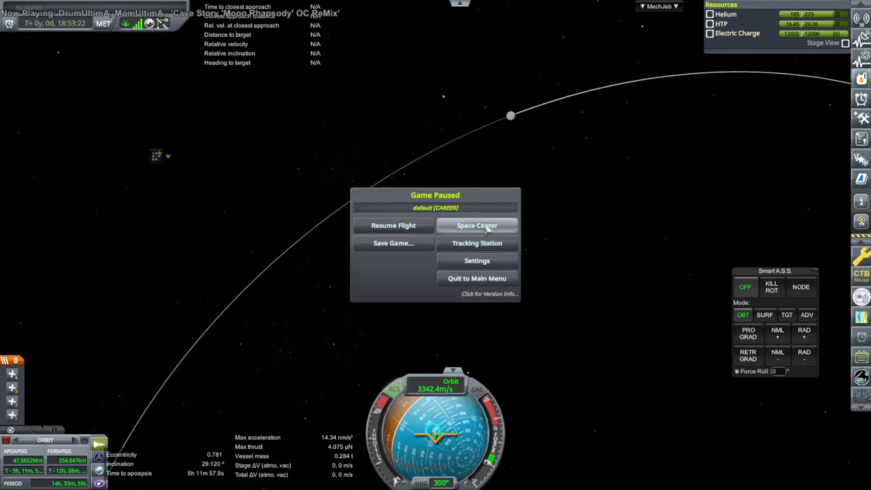
click(476, 225)
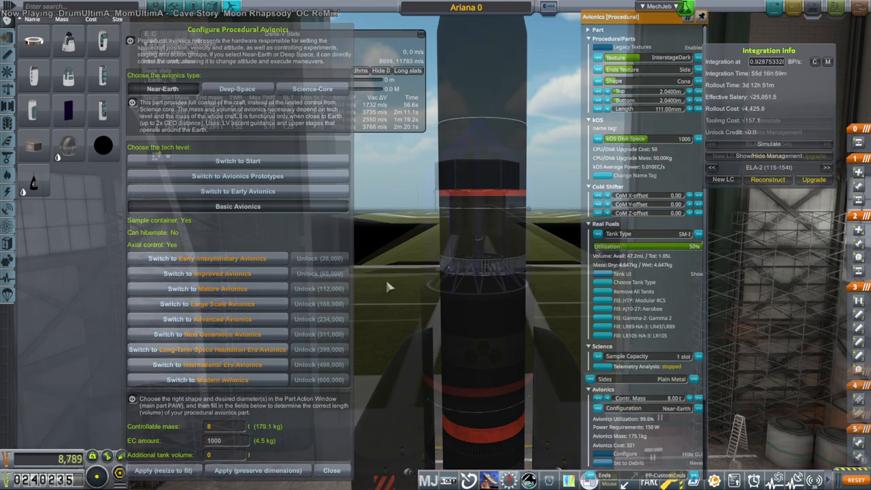
Close the procedural avionics window and enter a value of 0.2
click(331, 471)
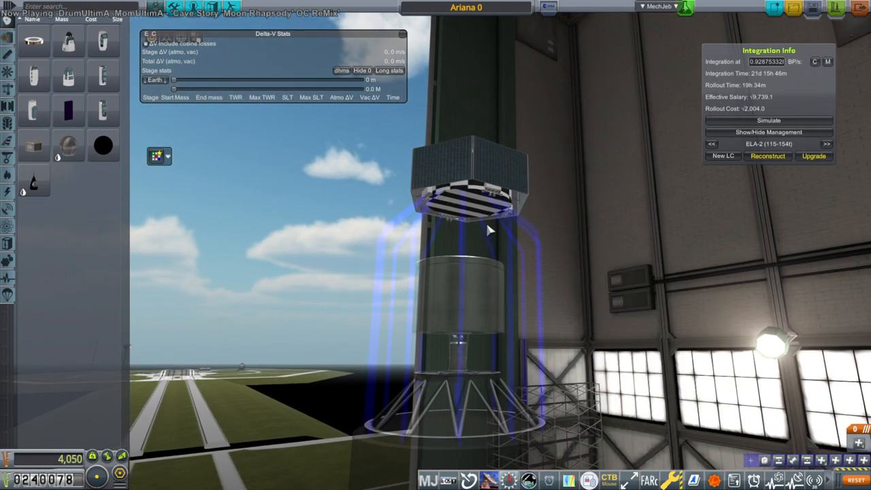
mouse_move(493, 293)
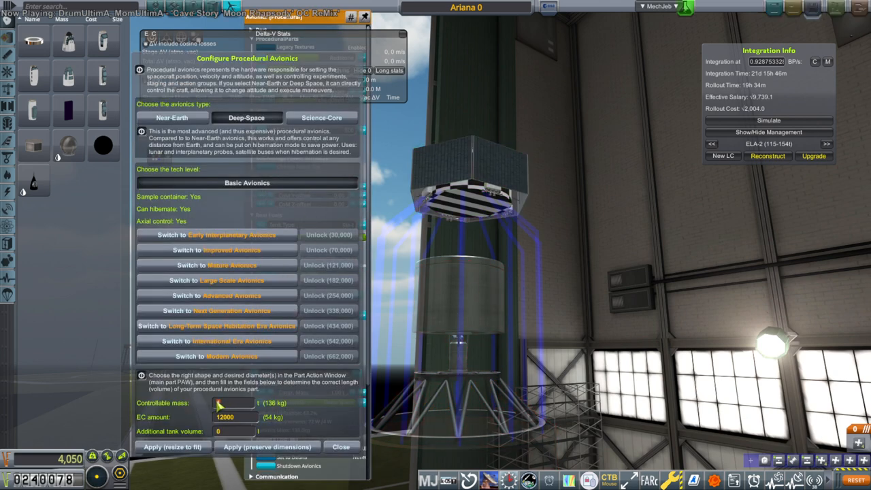
text(0.2)
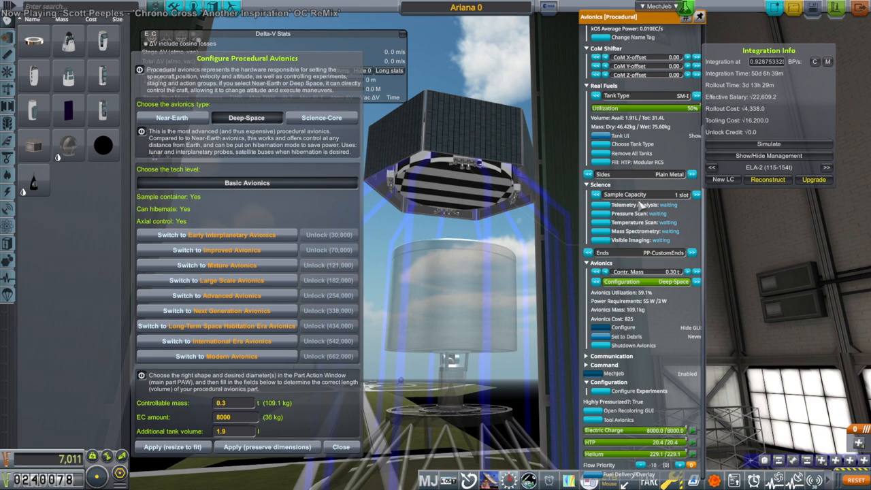
mouse_move(626, 267)
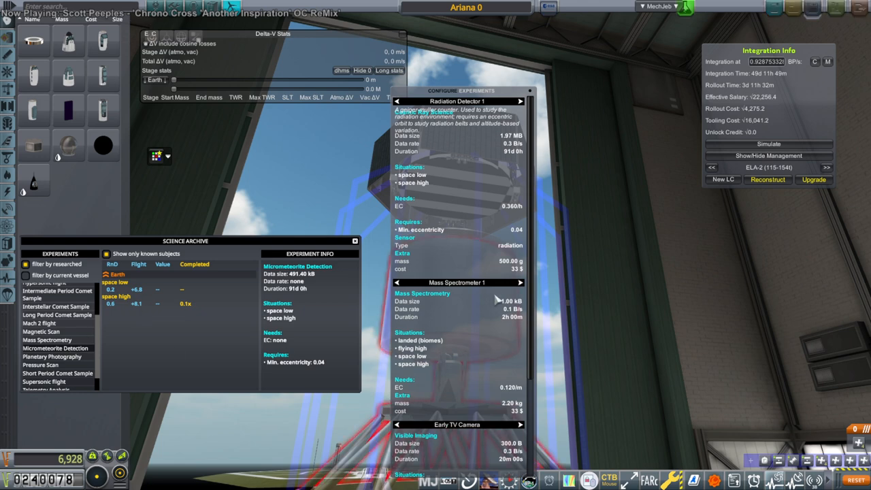
click(457, 282)
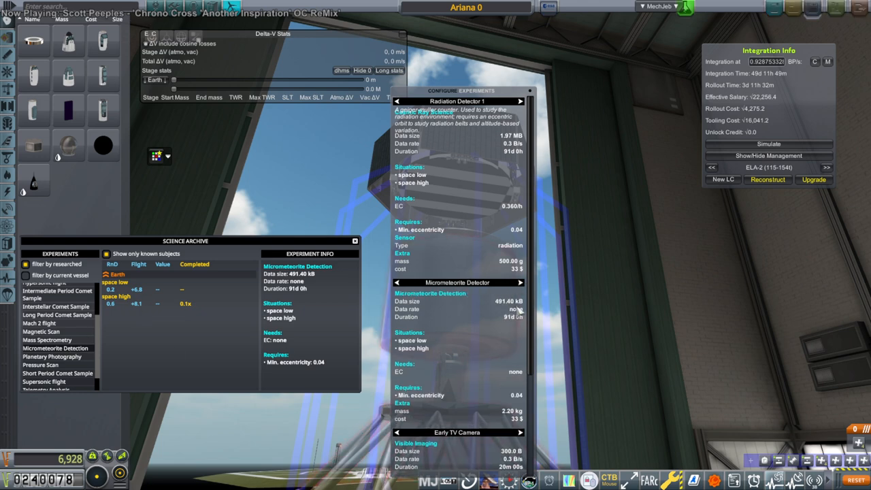
mouse_move(539, 318)
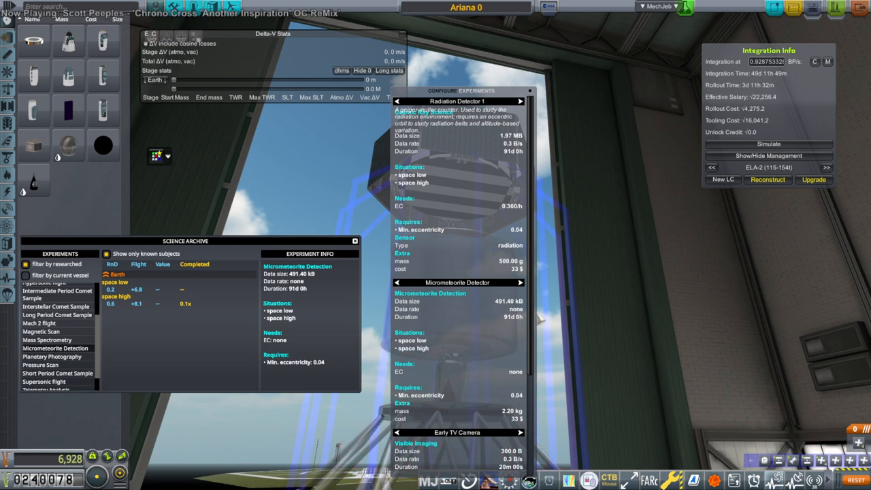
mouse_move(530, 320)
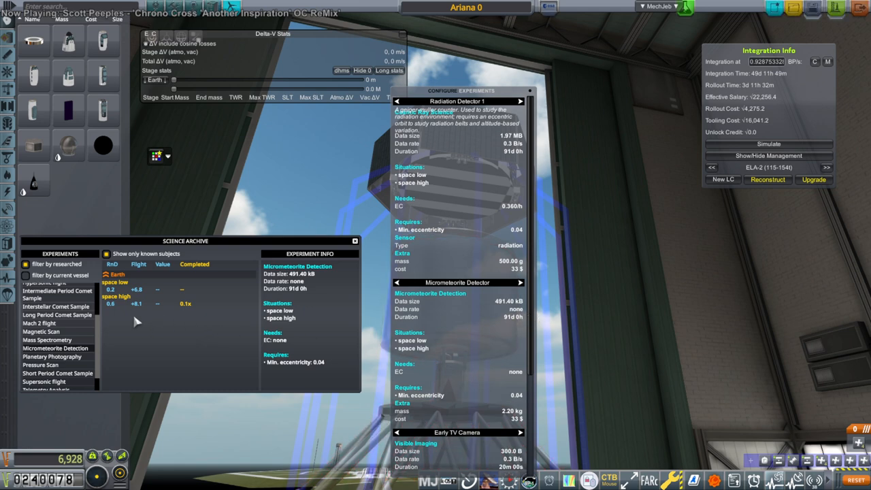
mouse_move(130, 318)
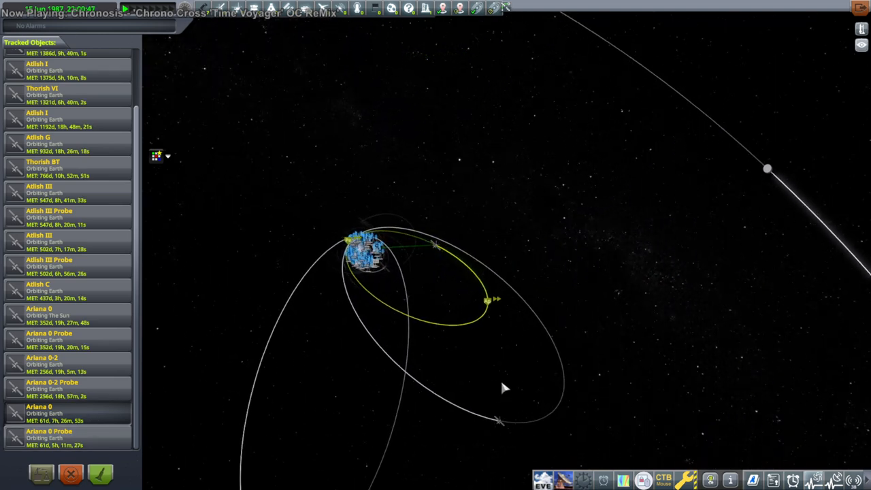
Scroll through the tracked vessels list in the Tracking Station
scroll(down, 3)
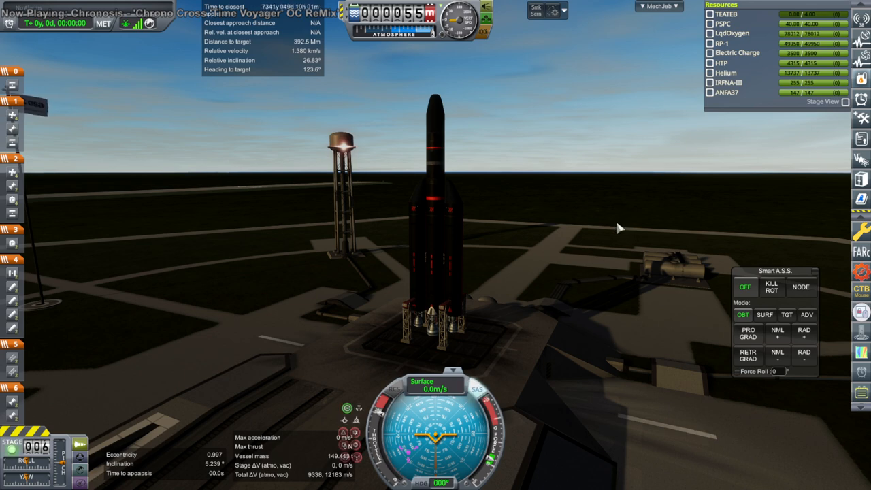
Set Smart A.S.S. to SURF mode to hold a surface-relative ascent heading
click(765, 314)
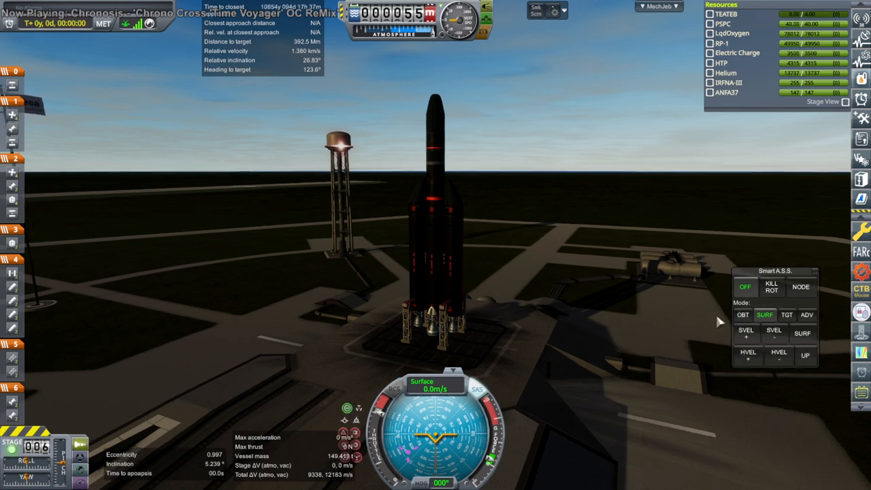
click(803, 332)
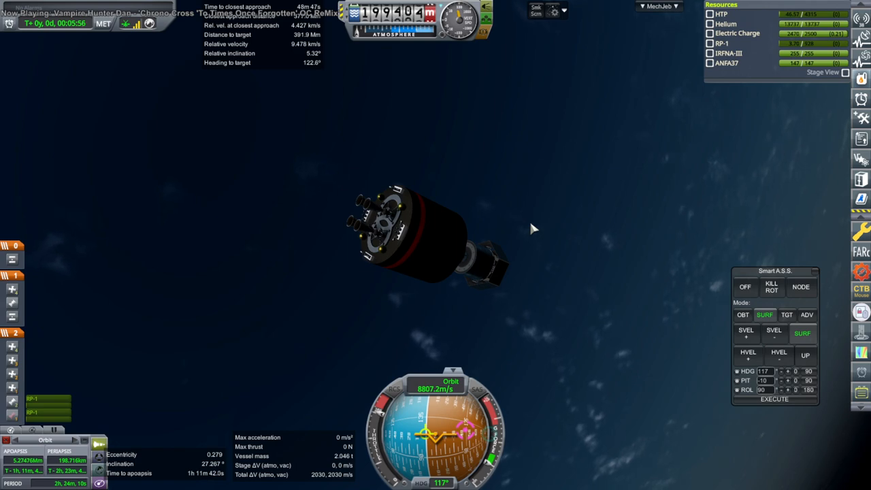
From map view, run the planned node burn in MechJeb to raise apoapsis to 518 Mm
click(435, 232)
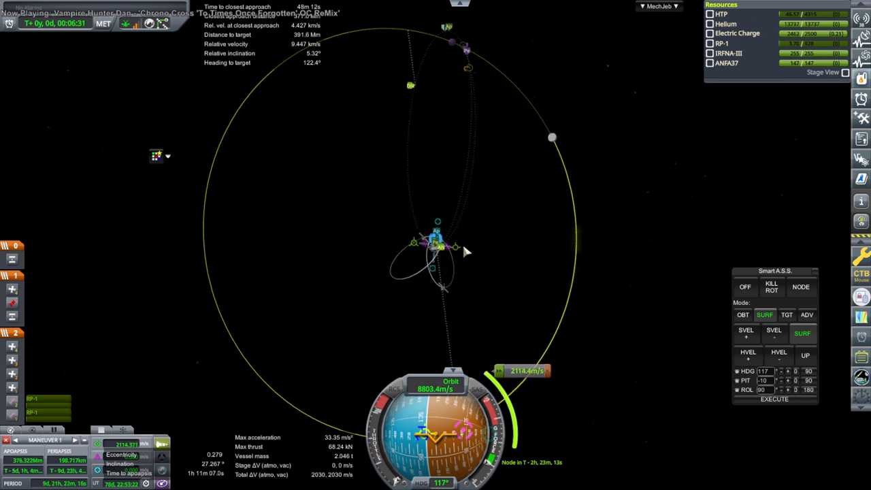
click(657, 5)
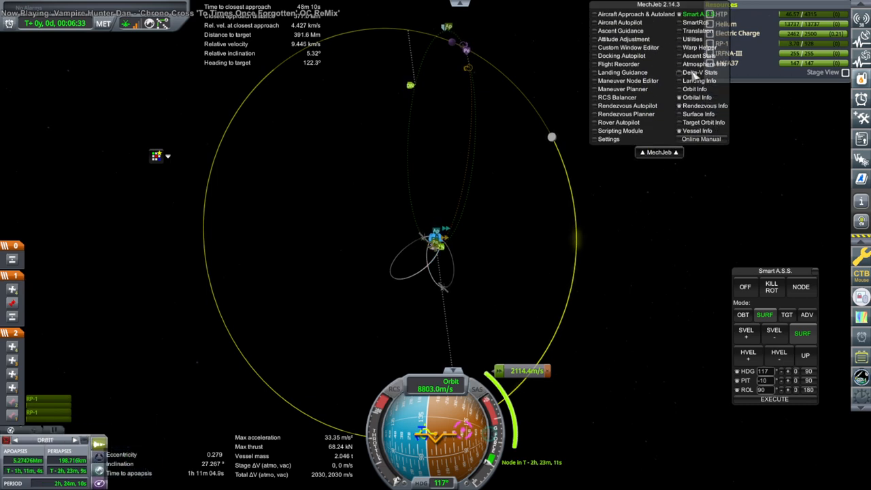
click(700, 73)
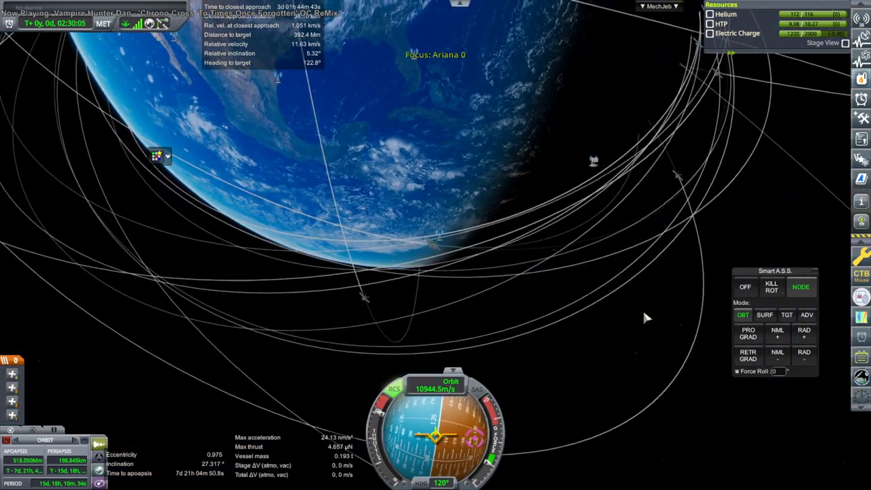
Add a maneuver node at a chosen point on the probe's high orbit
scroll(down, 3)
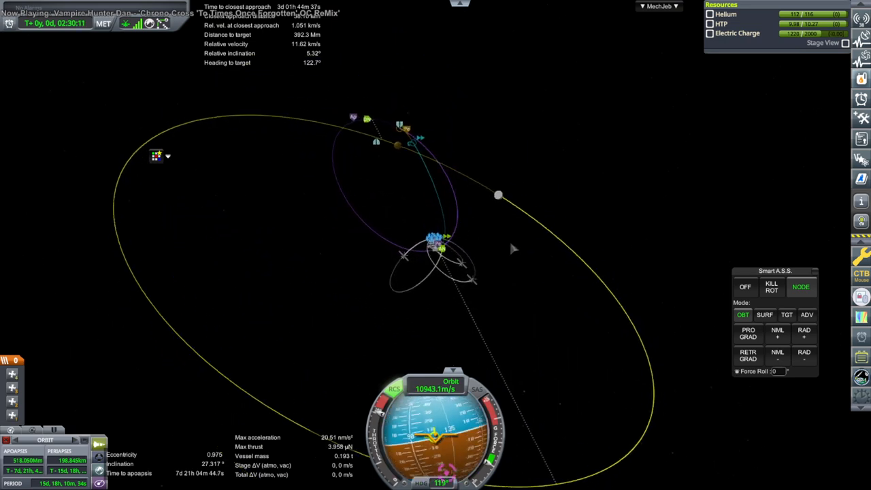
click(499, 195)
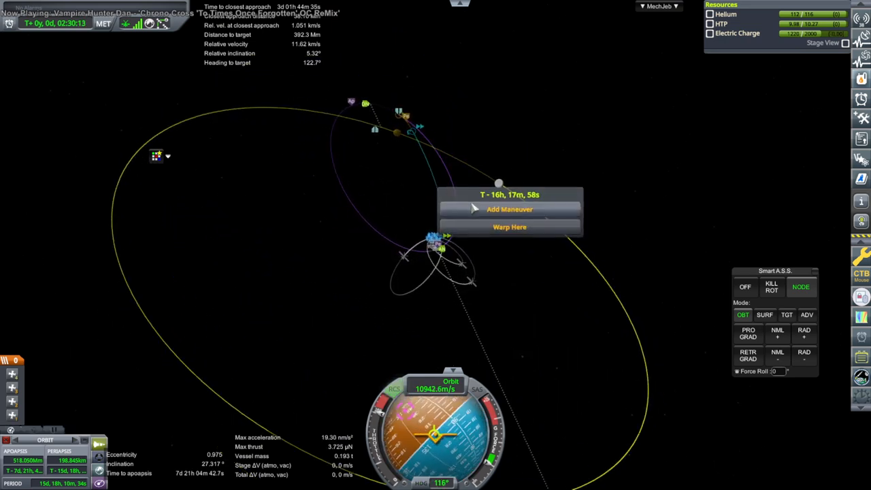
click(510, 209)
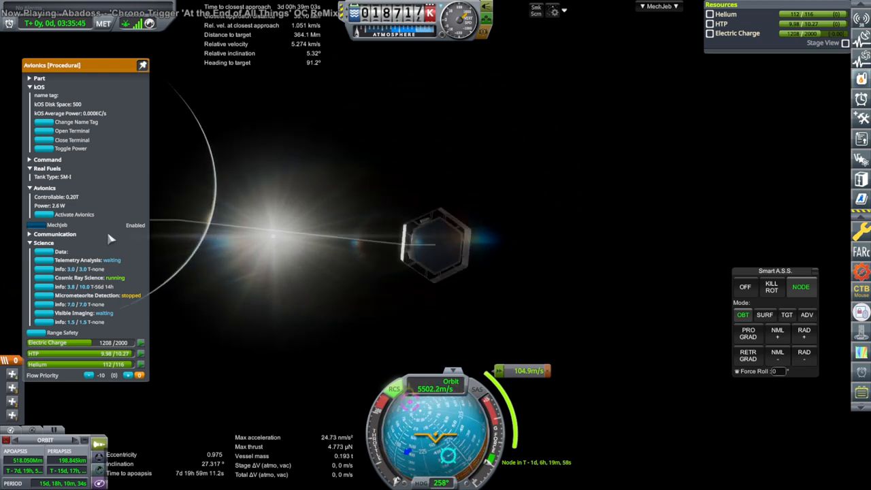
Power up the avionics and time-warp to a 578.6 Mm by 9.9 Mm Earth orbit
click(74, 214)
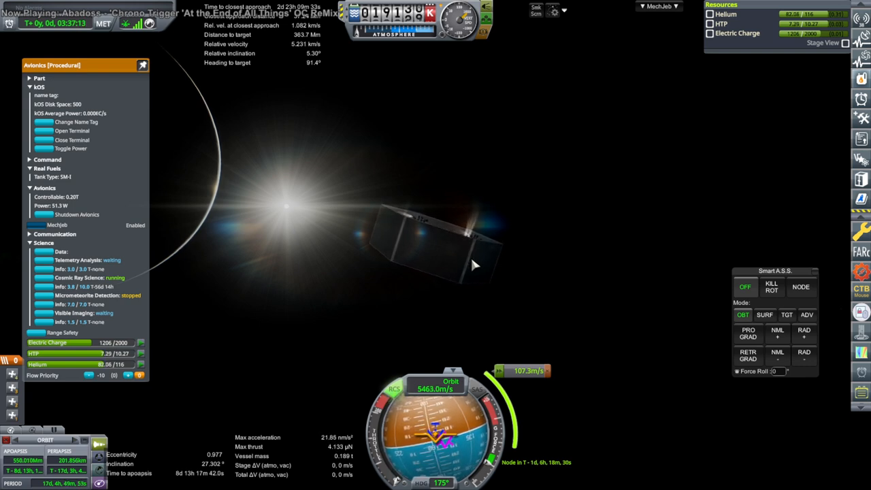
click(105, 23)
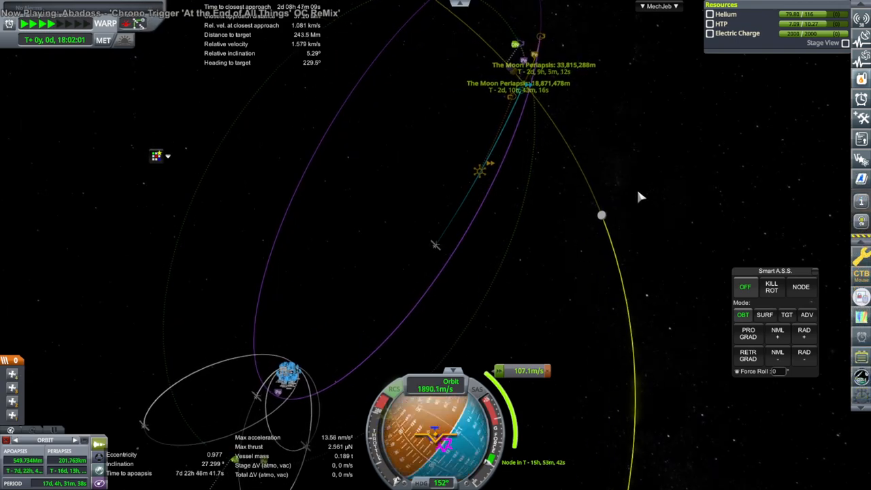
click(25, 23)
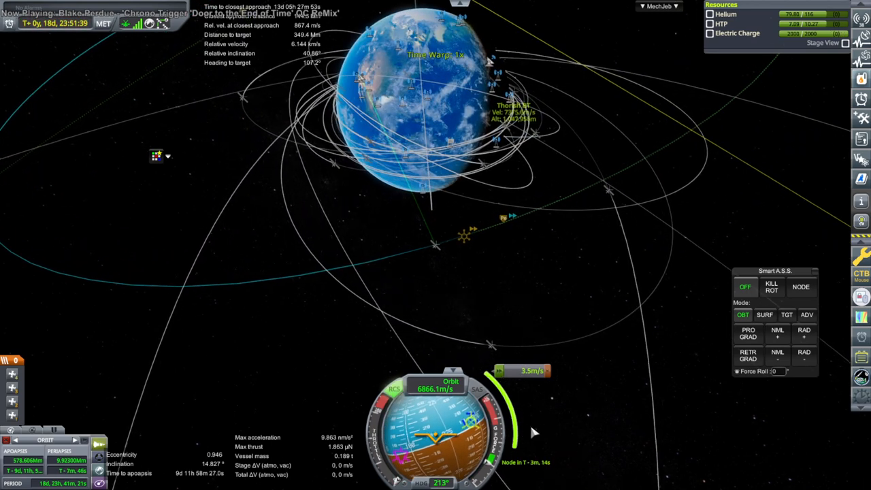
click(802, 286)
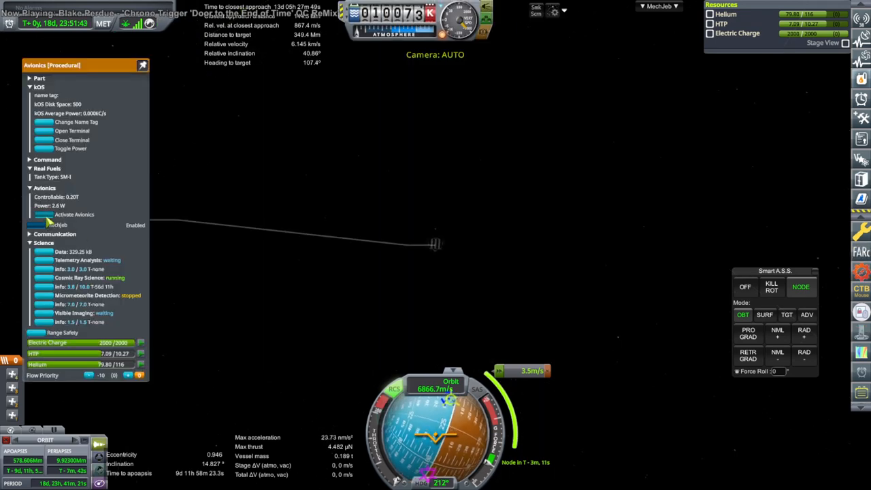
Select Lunar Range Communications in the tech tree and dismiss the antenna part details
click(75, 214)
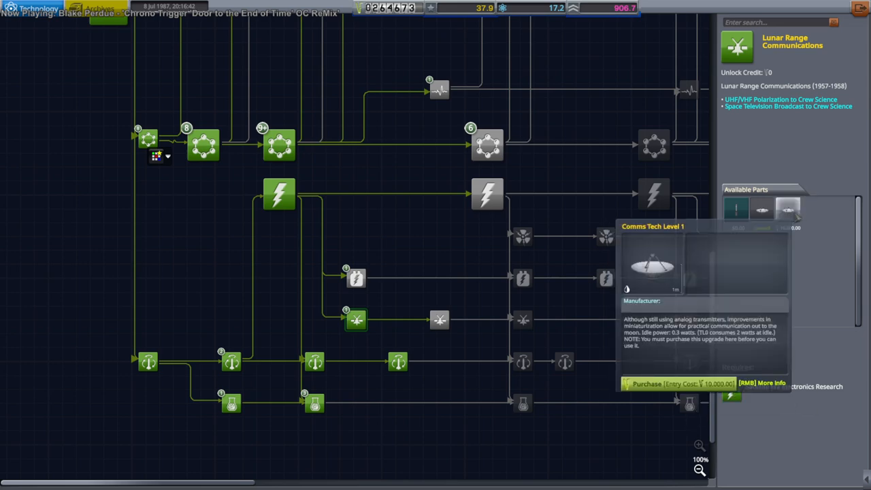
click(678, 384)
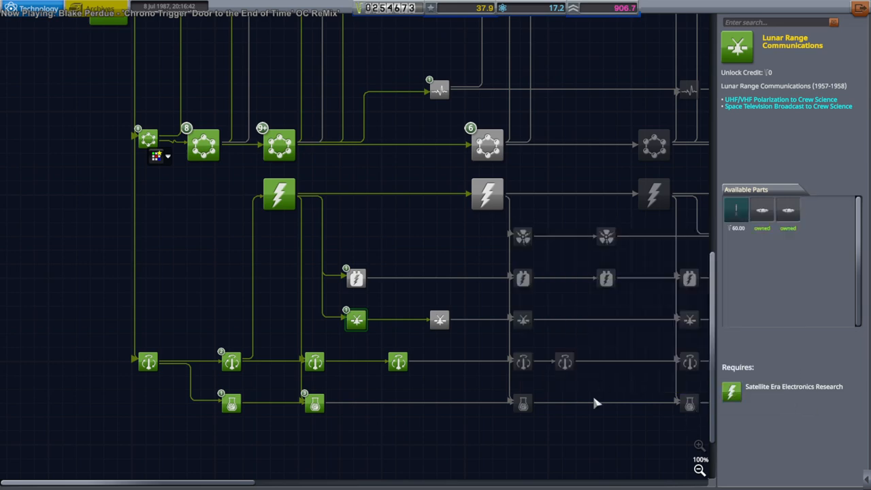